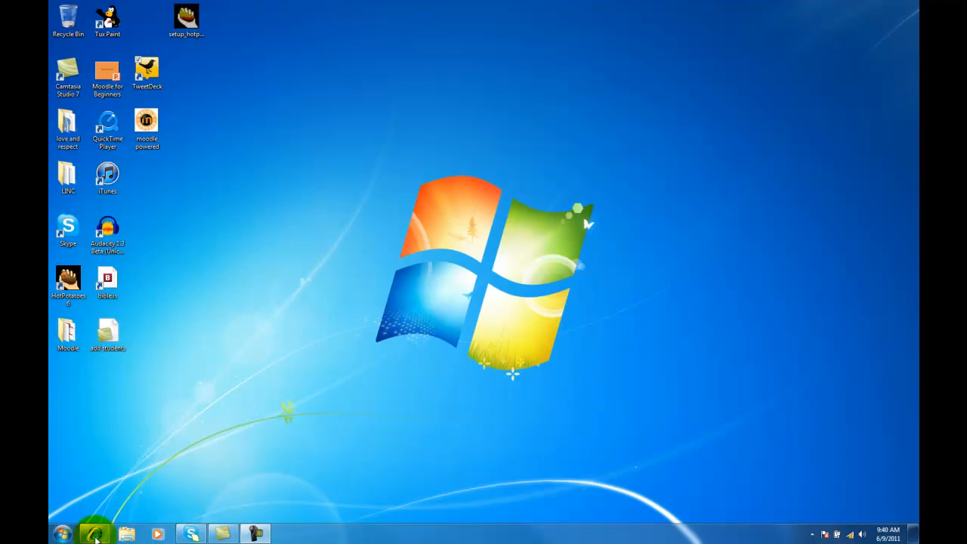
Load the Lindbergh Schools homepage, peek at the Students menu, and scroll past the news stories
click(94, 535)
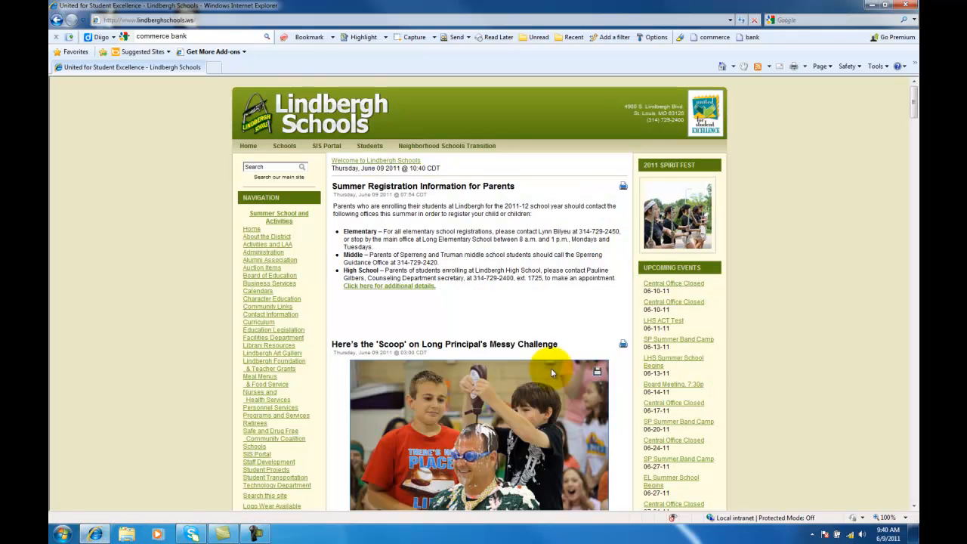
mouse_move(794, 372)
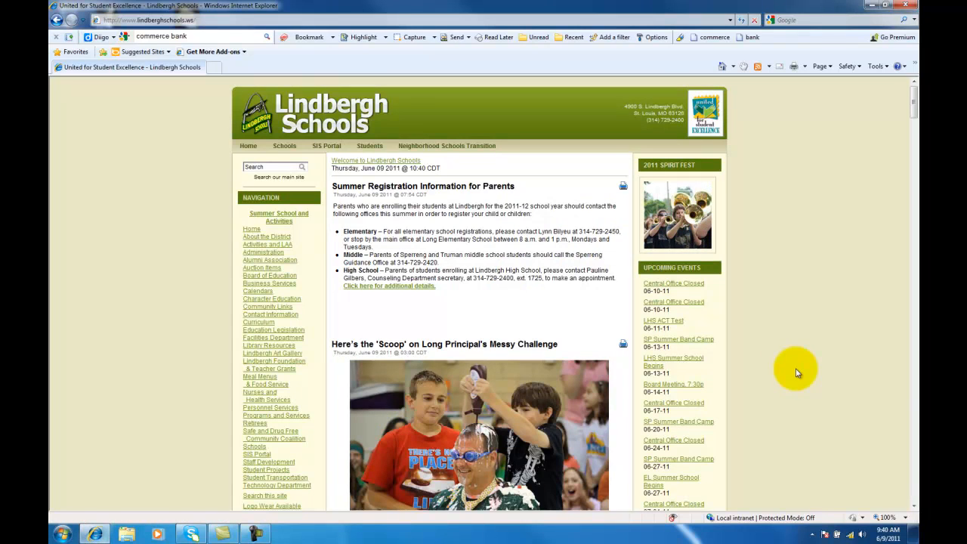
mouse_move(532, 173)
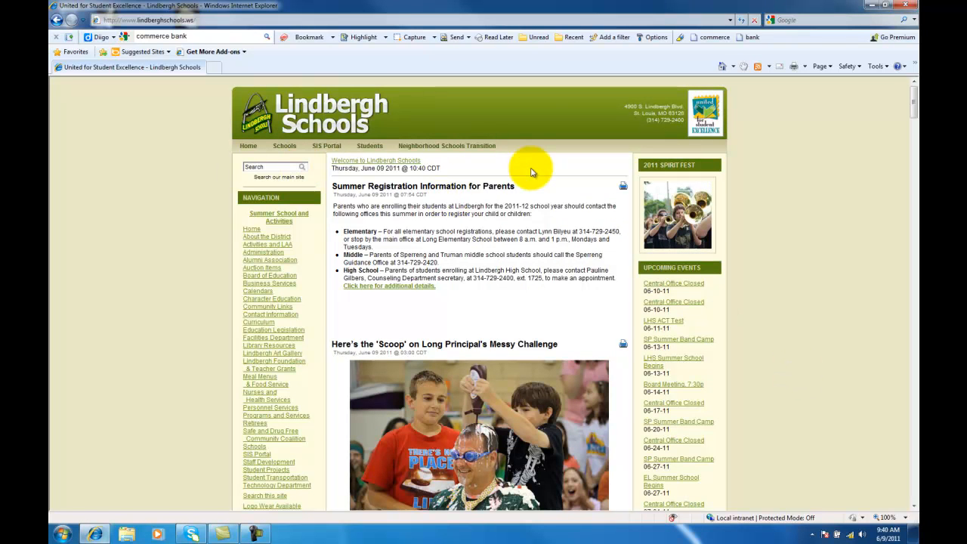
click(368, 145)
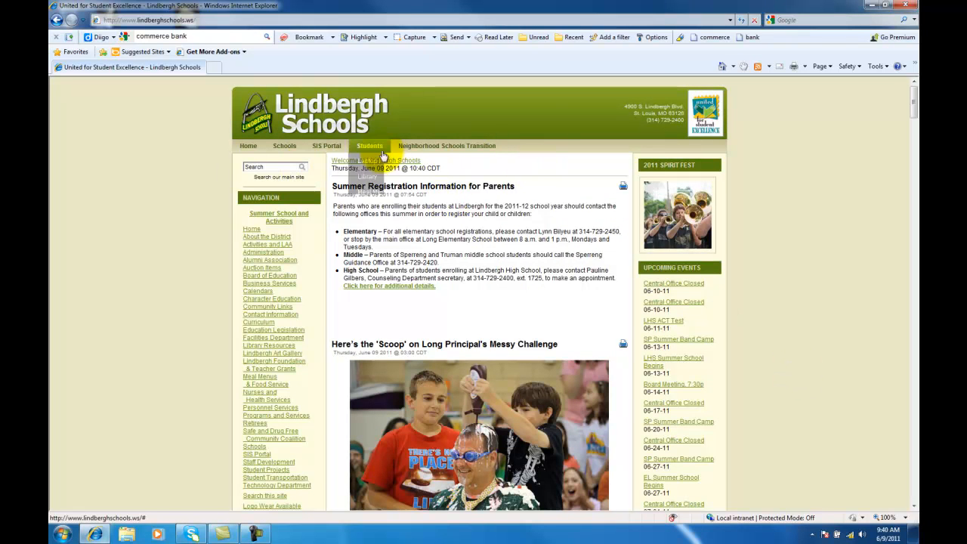
click(368, 145)
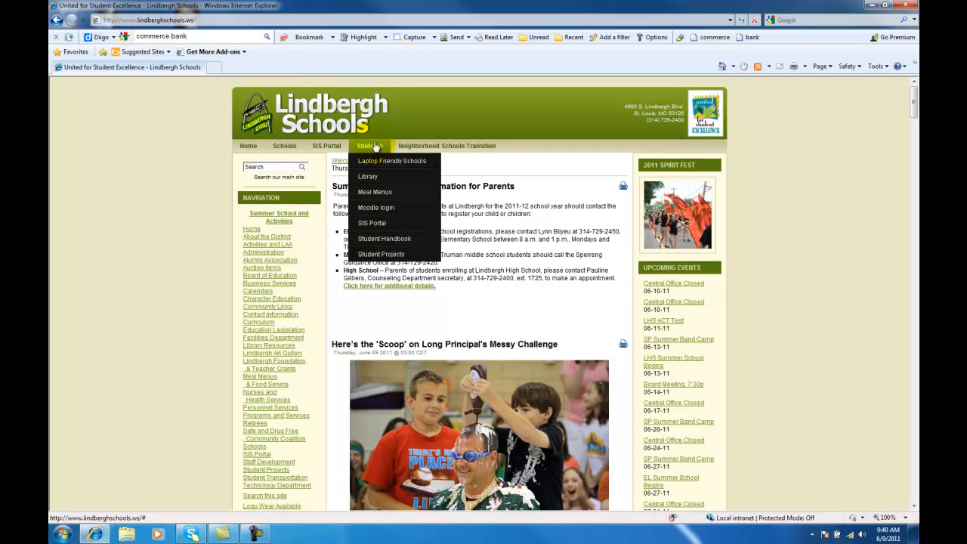
mouse_move(374, 206)
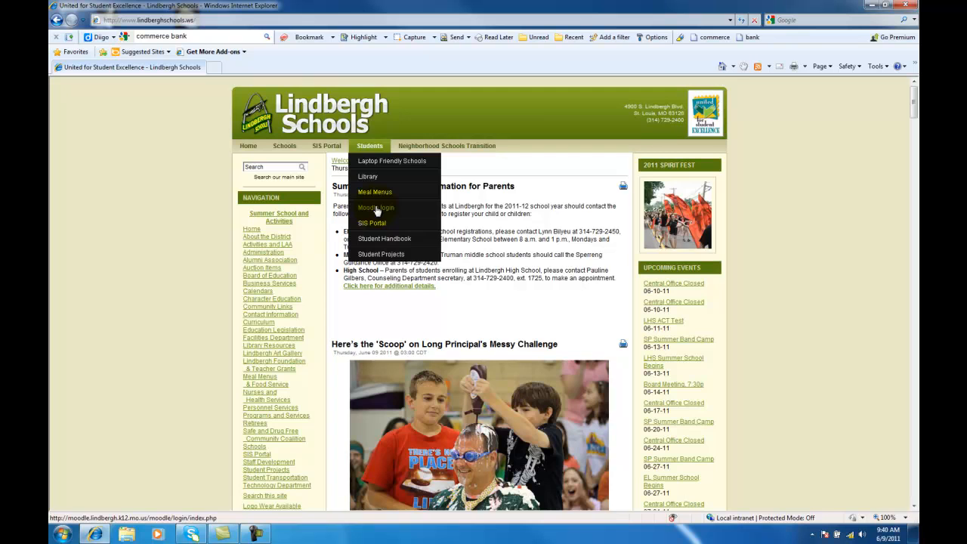
click(376, 208)
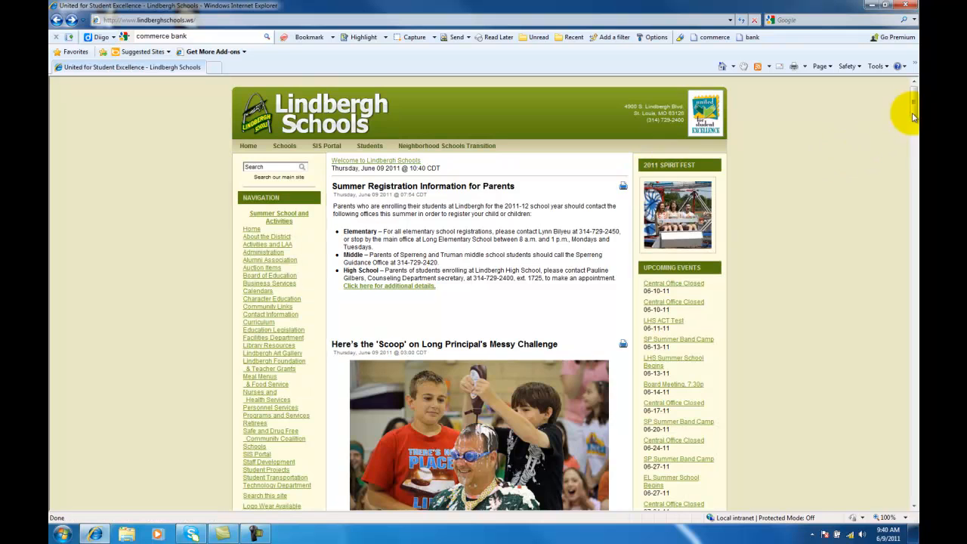
scroll(down, 3)
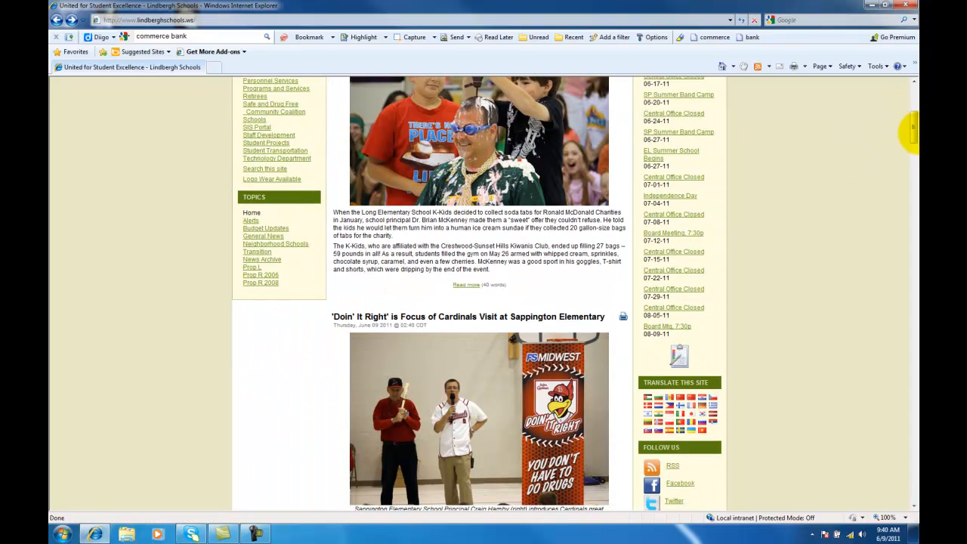
mouse_move(305, 172)
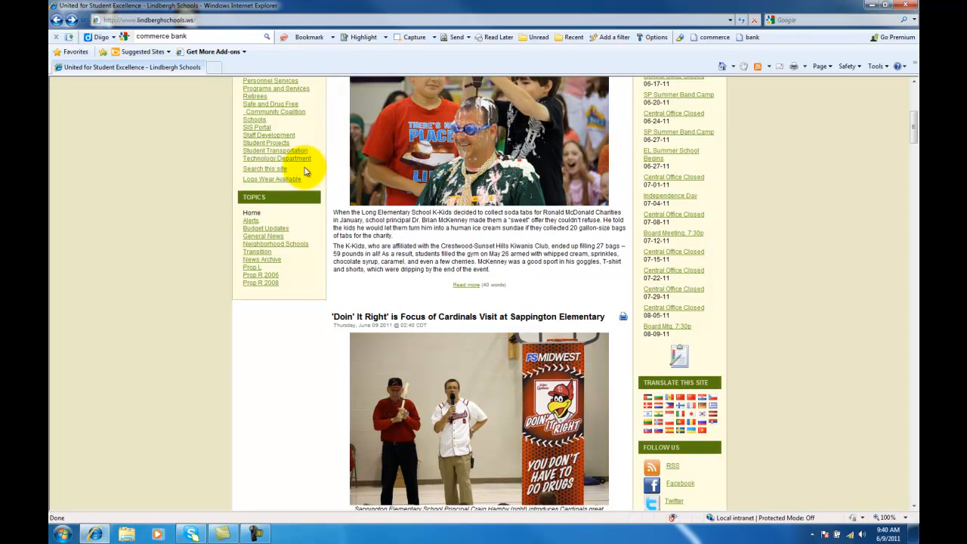
Go through the Technology Department page to its Moodle Login link
click(277, 159)
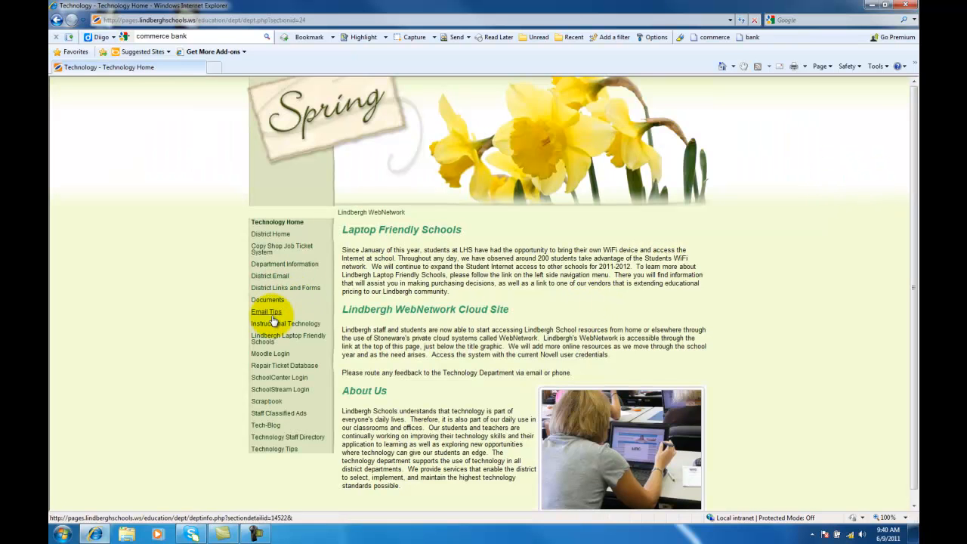
mouse_move(721, 336)
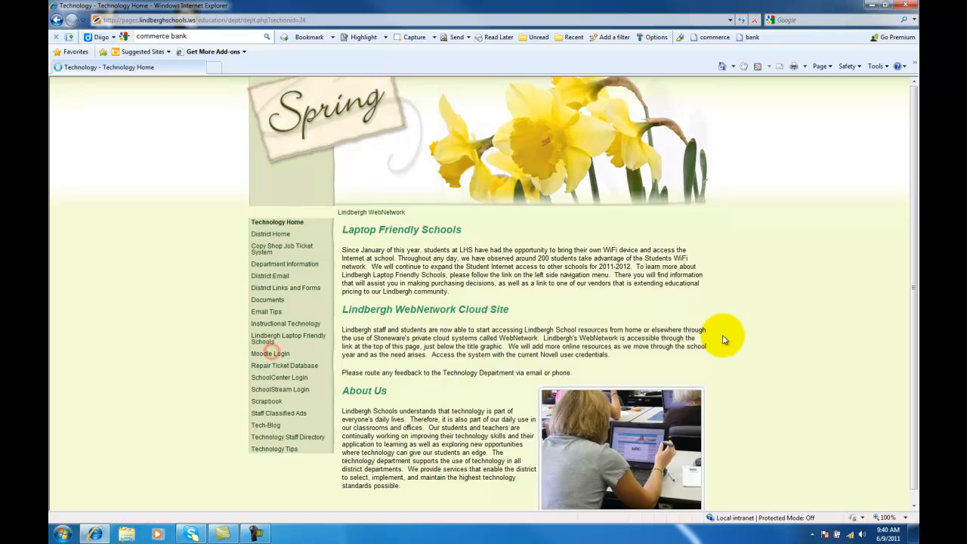
click(269, 353)
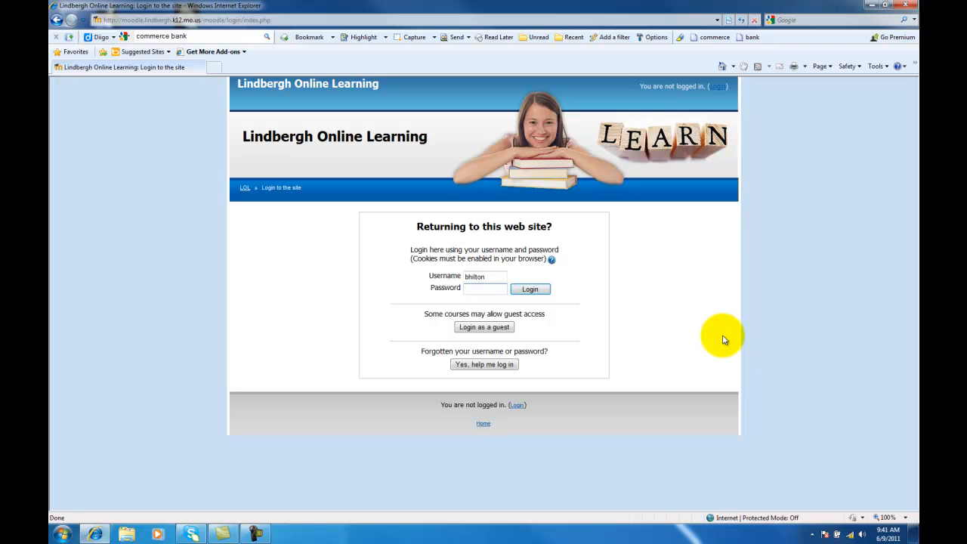
click(486, 289)
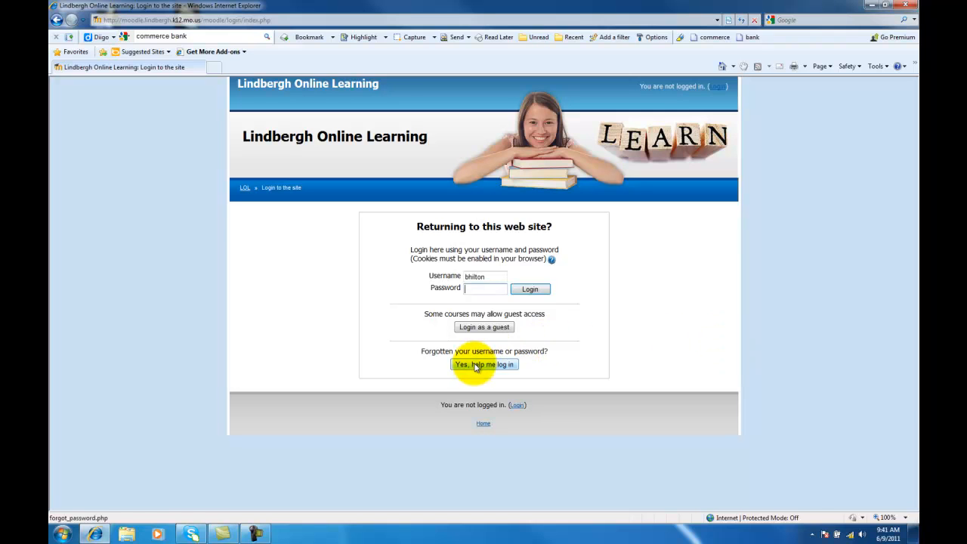
mouse_move(681, 344)
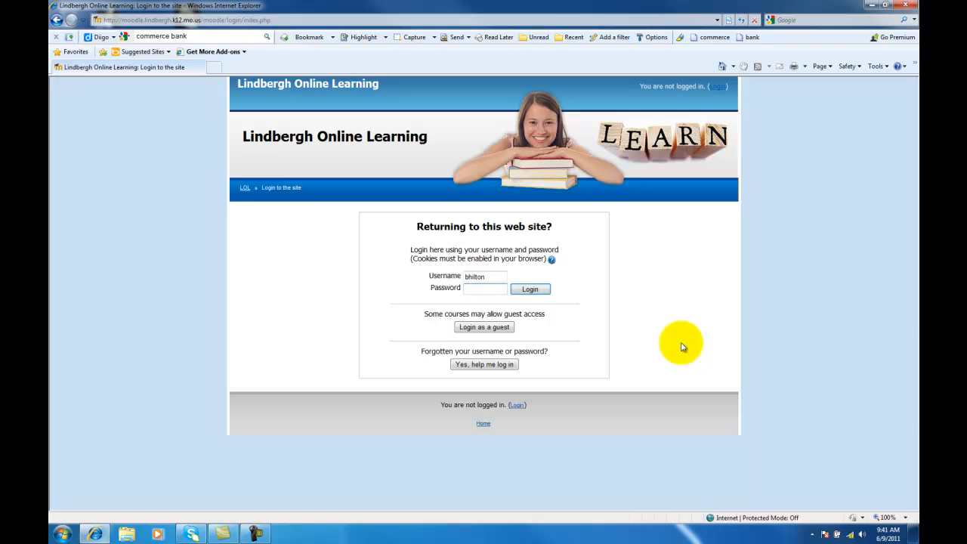
click(486, 287)
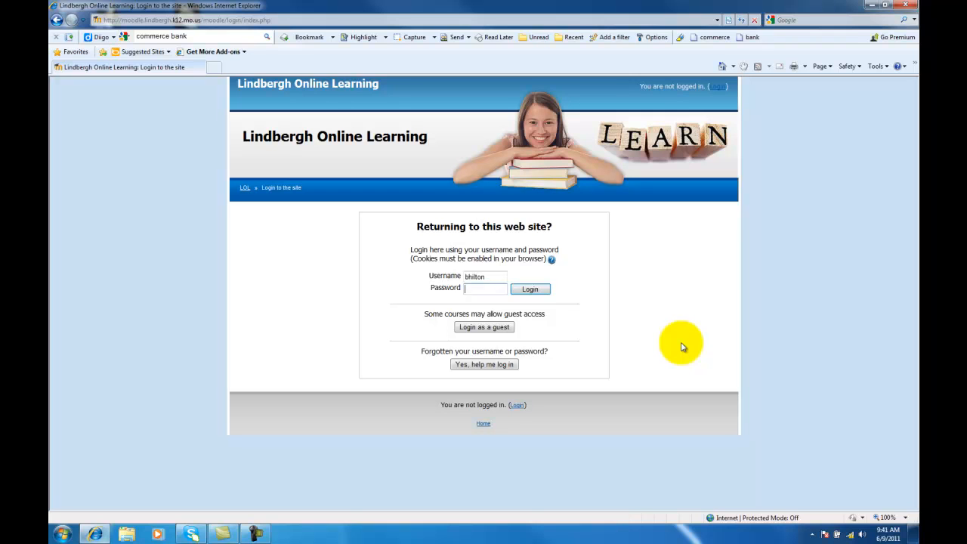
mouse_move(483, 364)
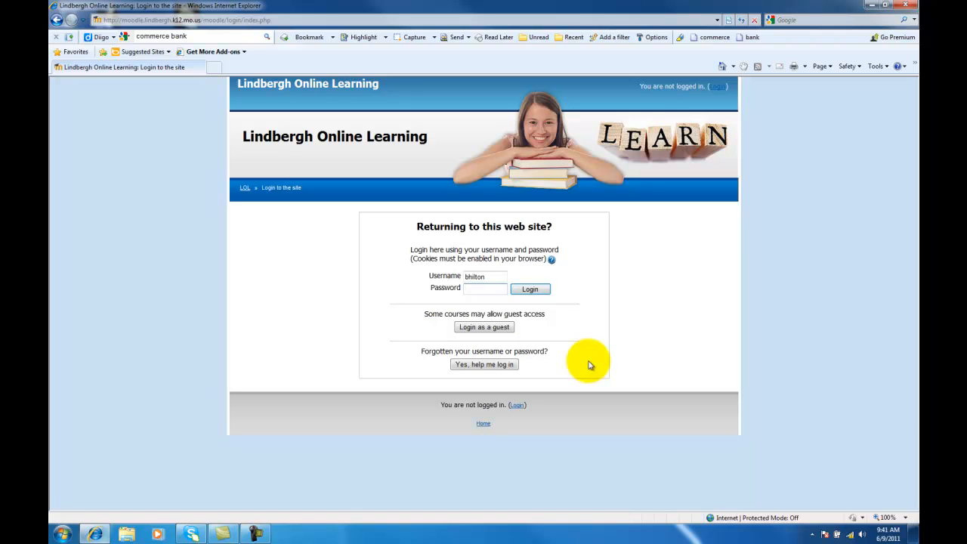
click(486, 287)
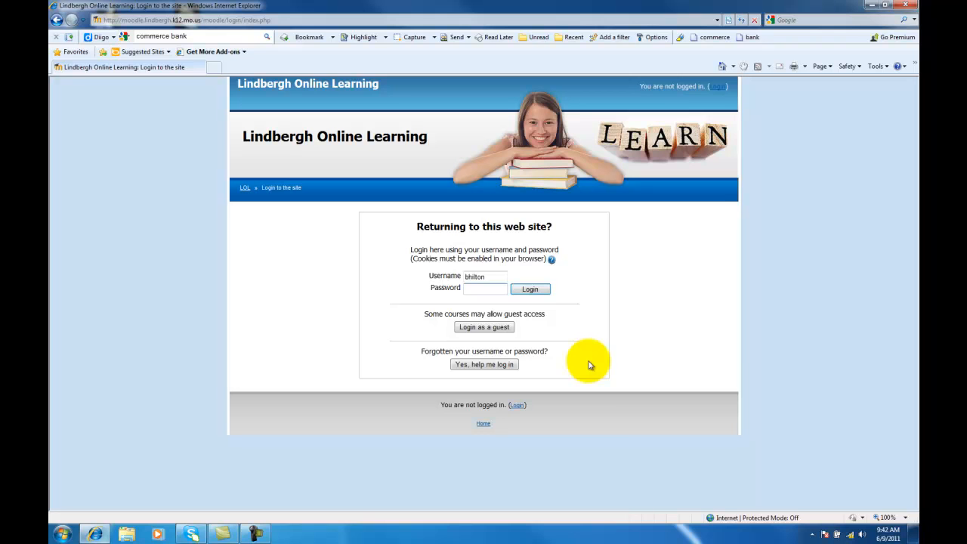
Log in to Lindbergh Online Learning and browse the Course categories on the front page
click(528, 290)
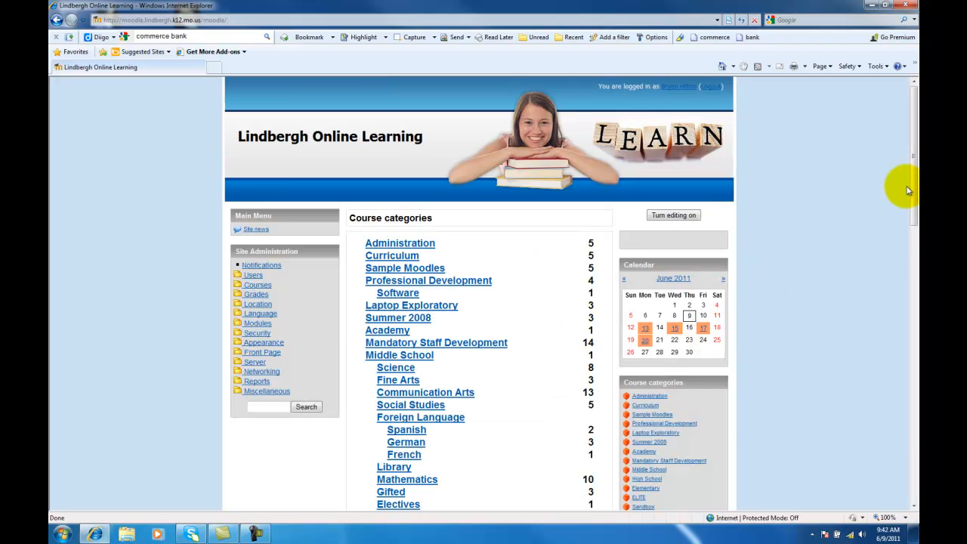
scroll(down, 3)
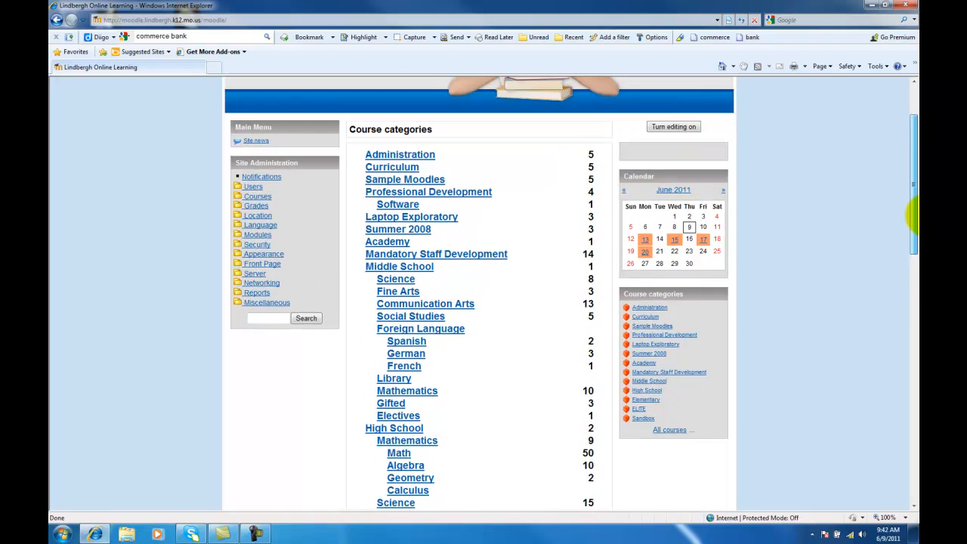
scroll(up, 3)
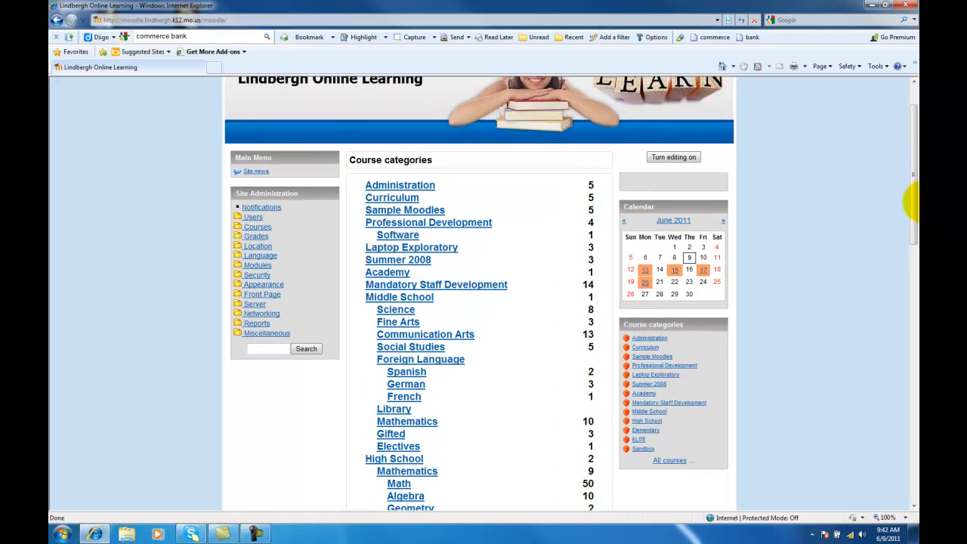
scroll(up, 3)
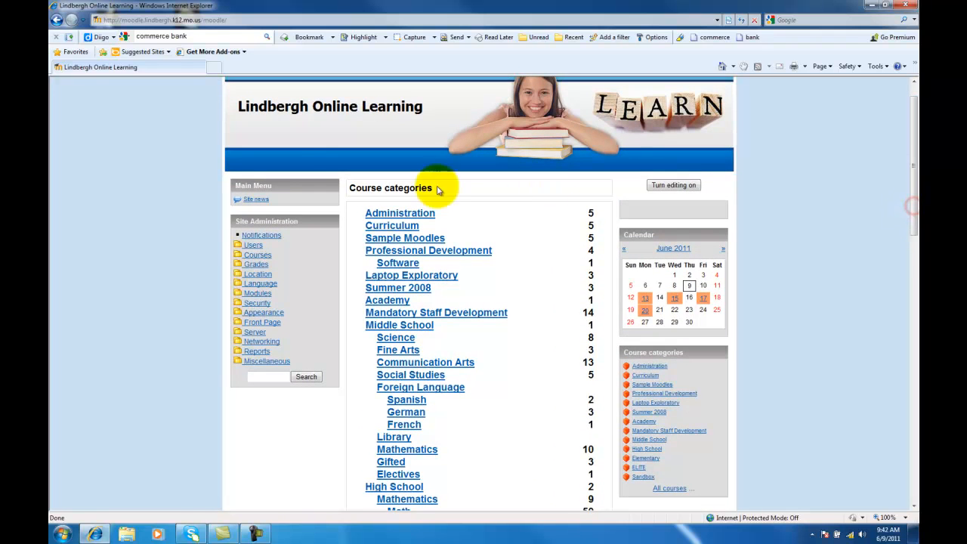
mouse_move(333, 121)
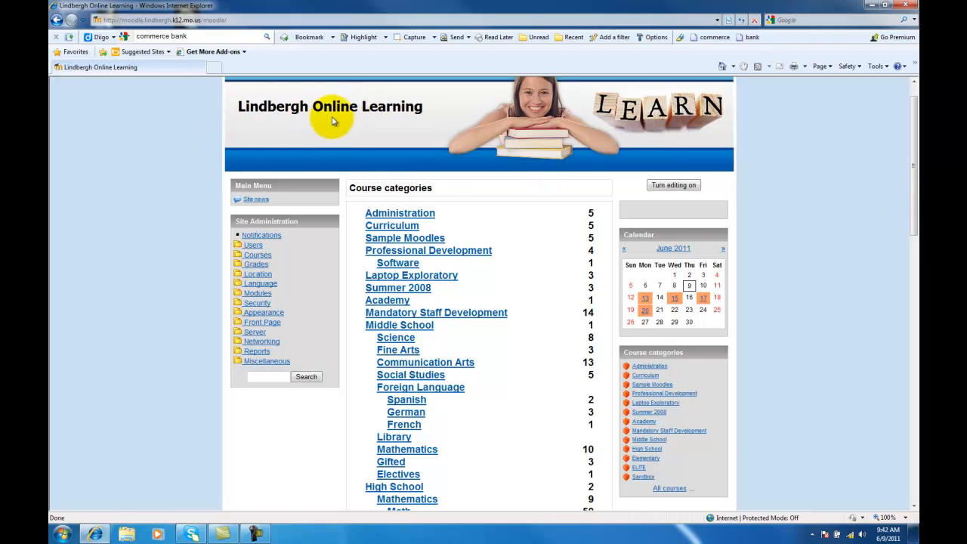
mouse_move(420, 211)
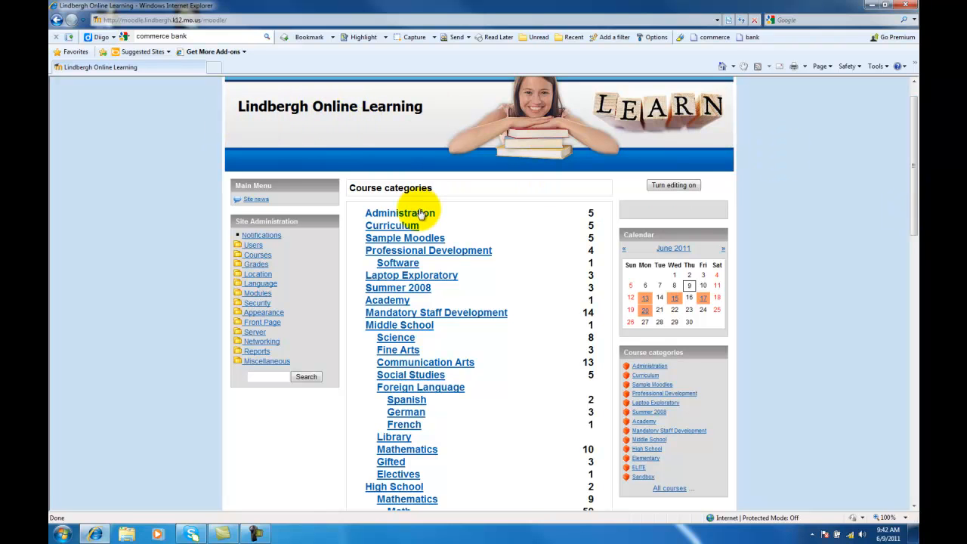
mouse_move(761, 129)
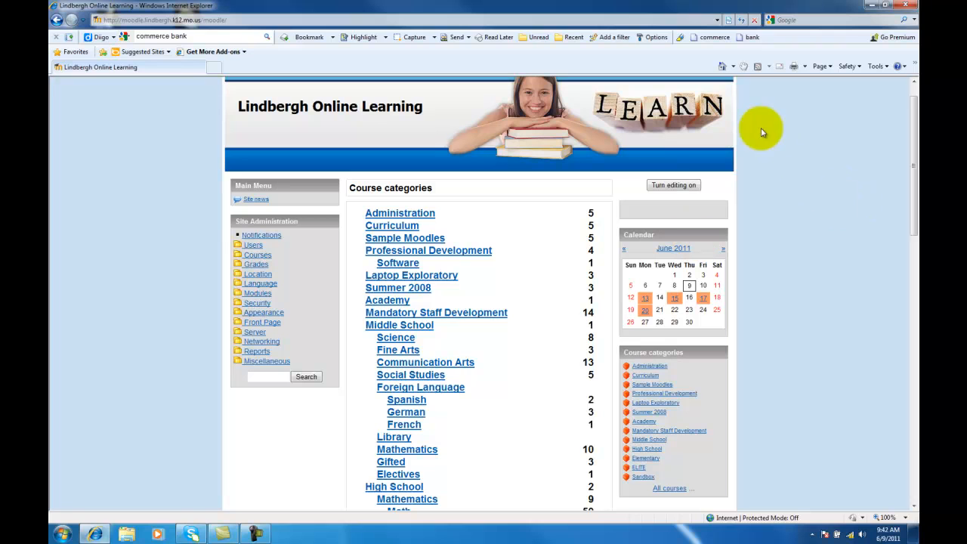
mouse_move(854, 142)
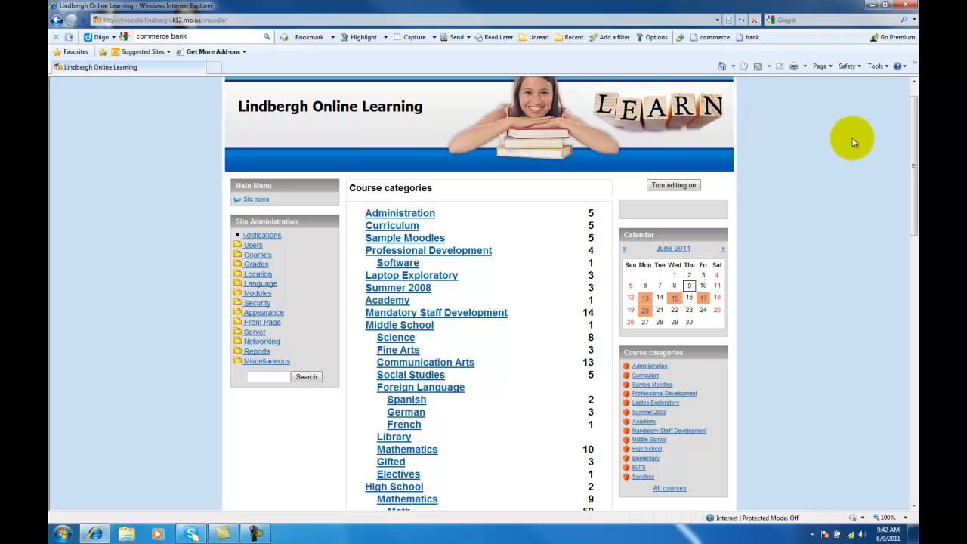
mouse_move(885, 148)
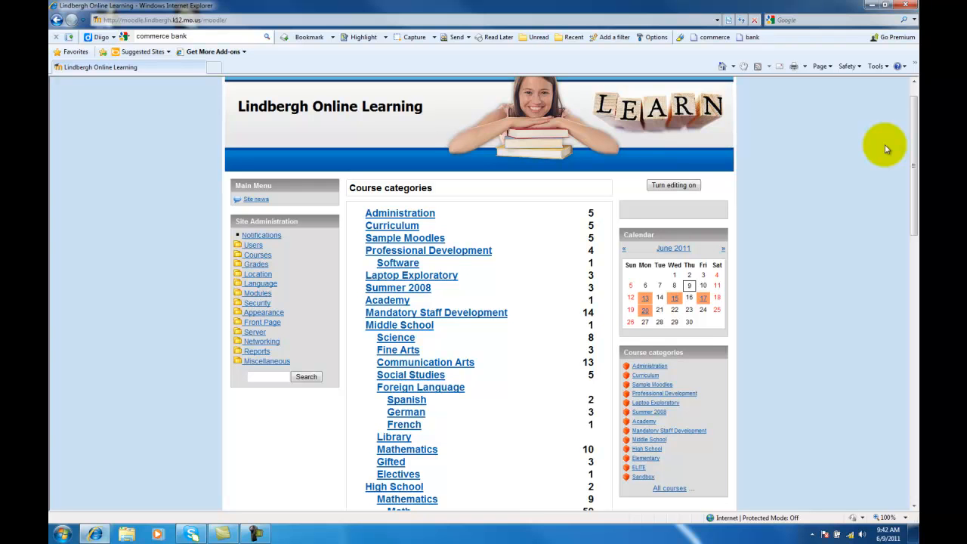
scroll(down, 3)
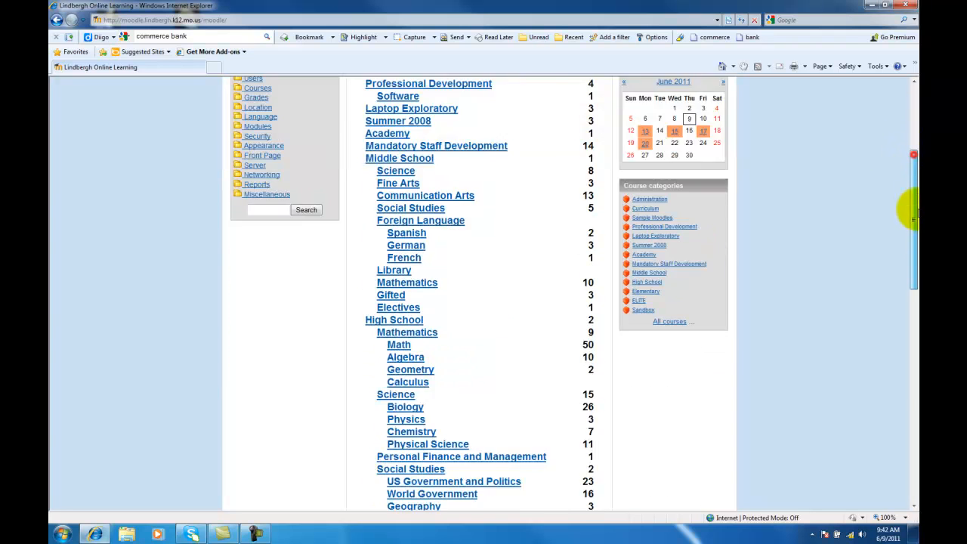
scroll(down, 3)
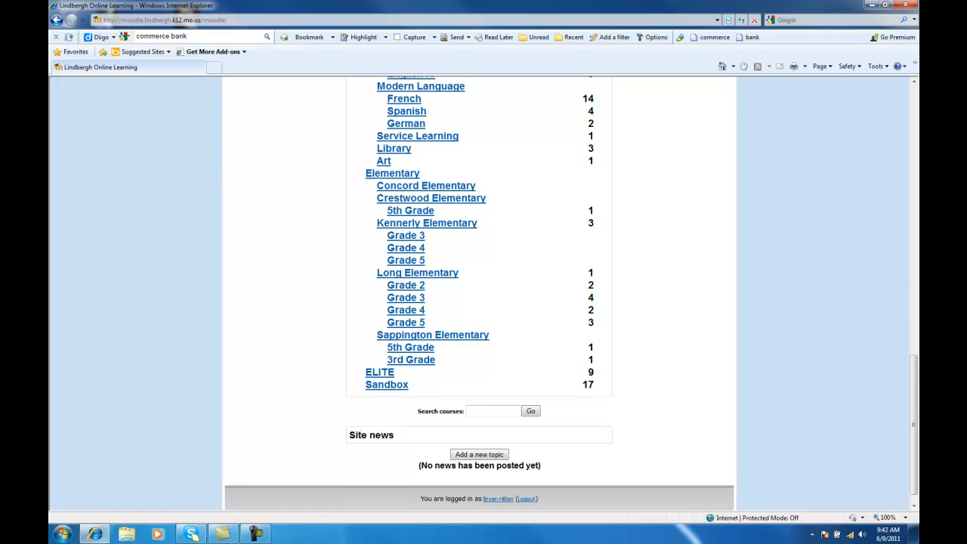
scroll(up, 3)
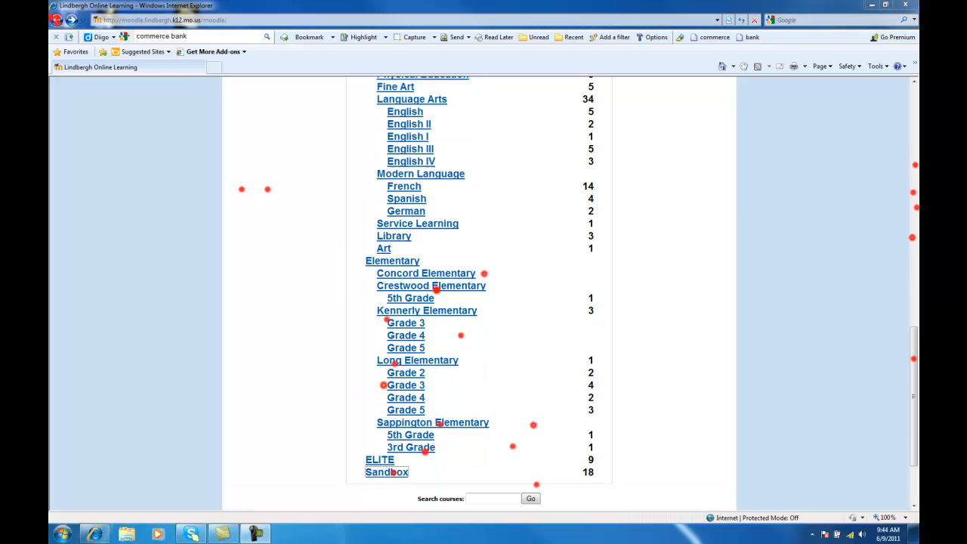
mouse_move(540, 81)
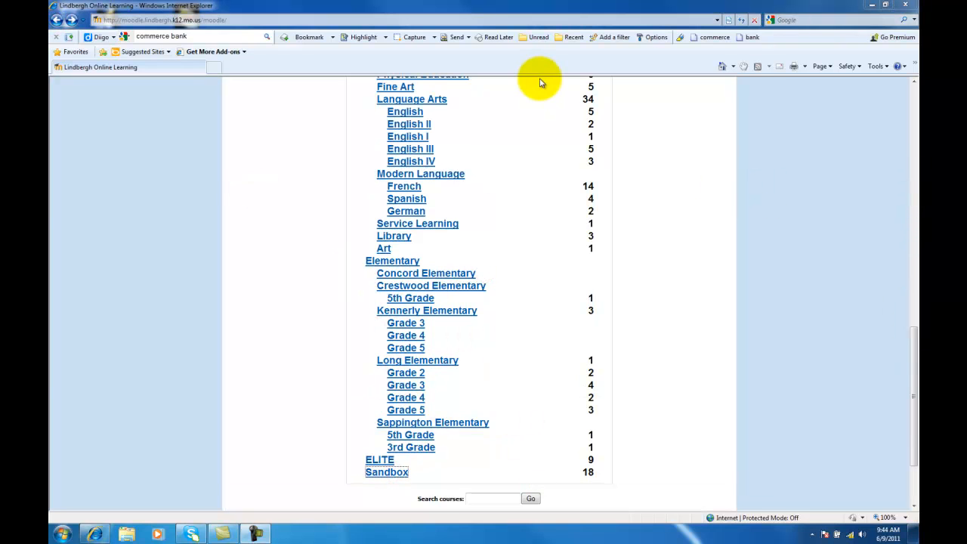
mouse_move(544, 143)
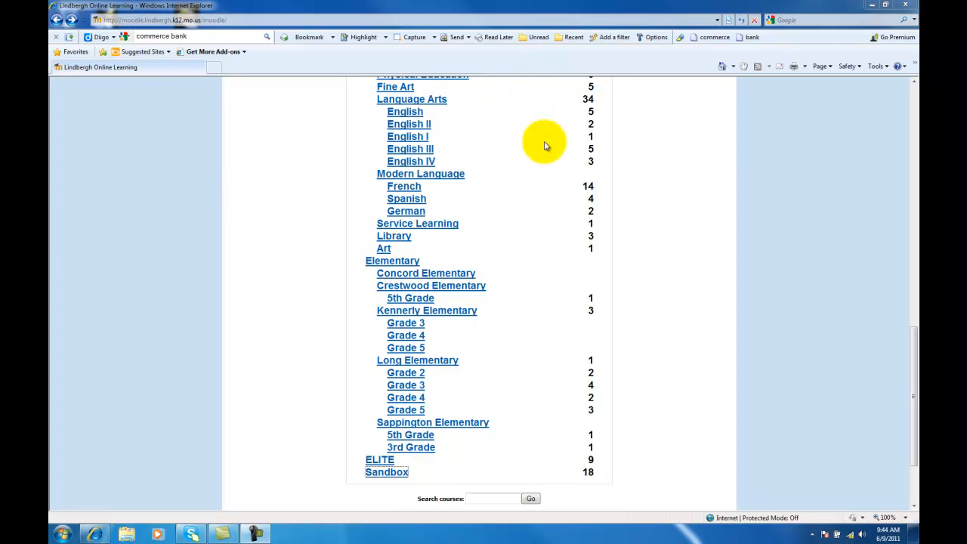
mouse_move(411, 468)
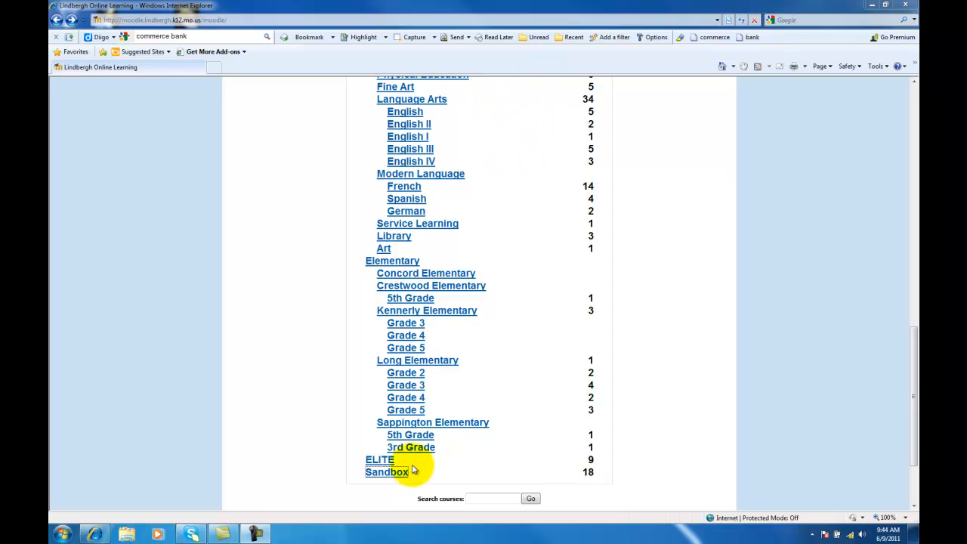
Enter the Sandbox category and open the 'mtc videos' course
click(386, 471)
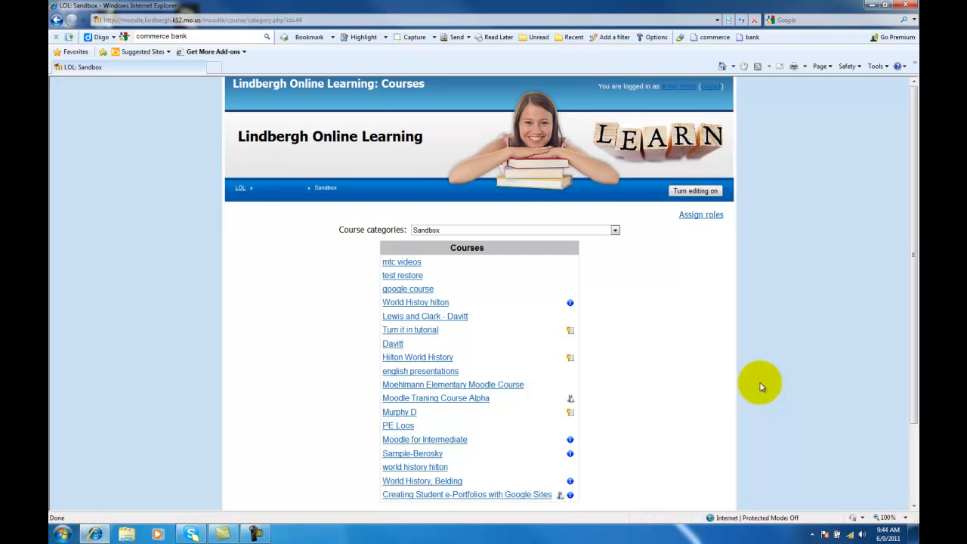
mouse_move(444, 269)
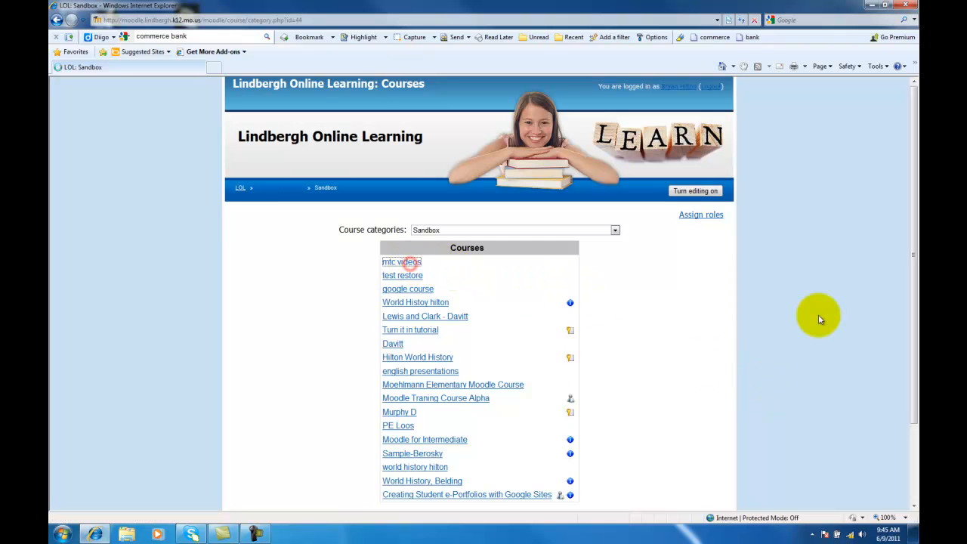
click(402, 262)
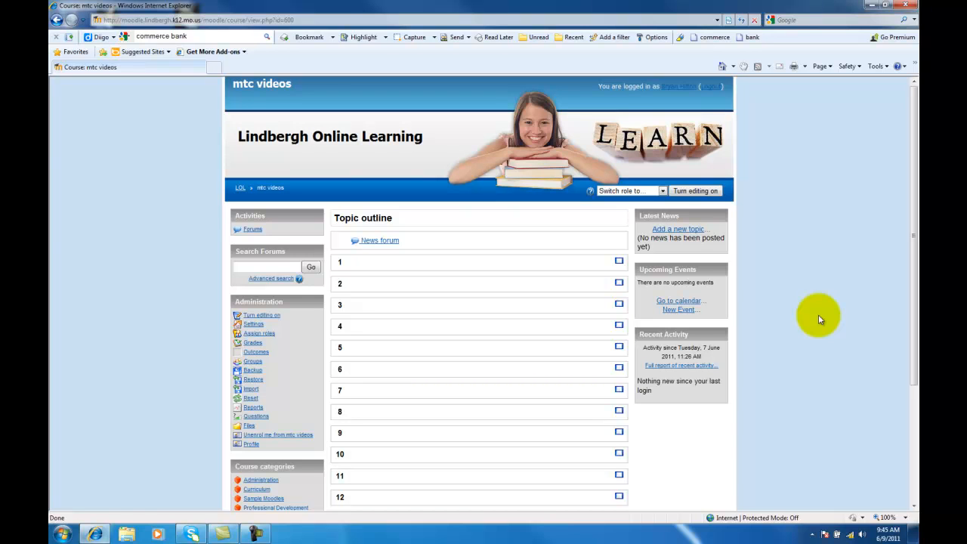
mouse_move(353, 294)
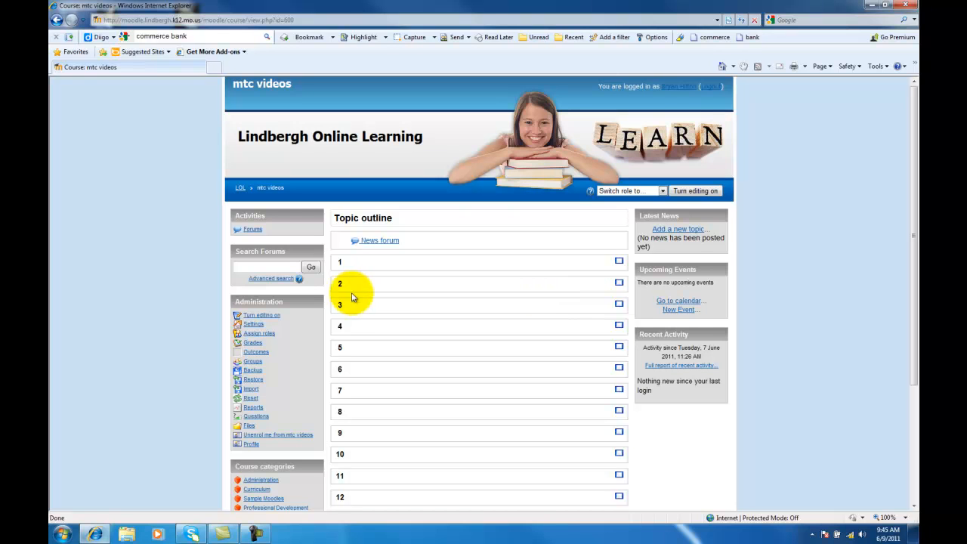
mouse_move(224, 329)
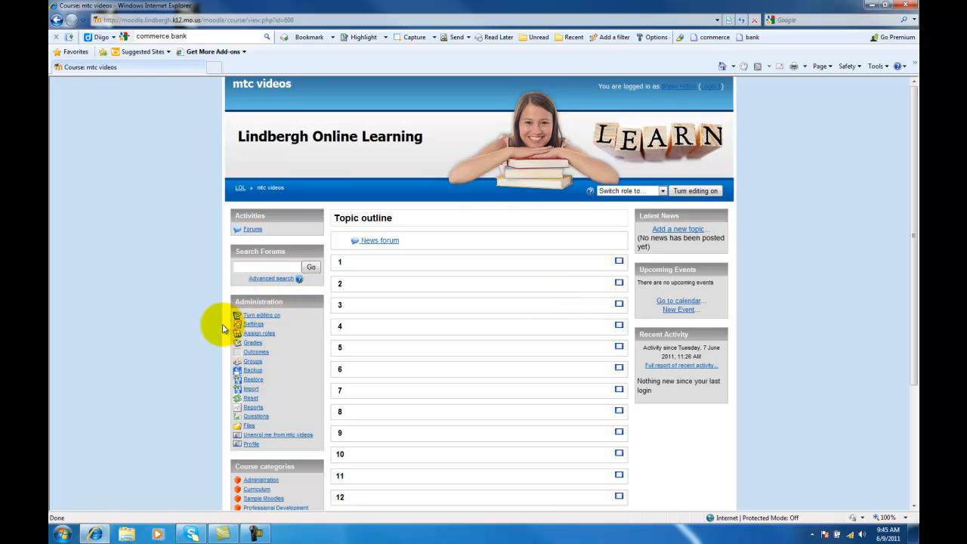
mouse_move(315, 376)
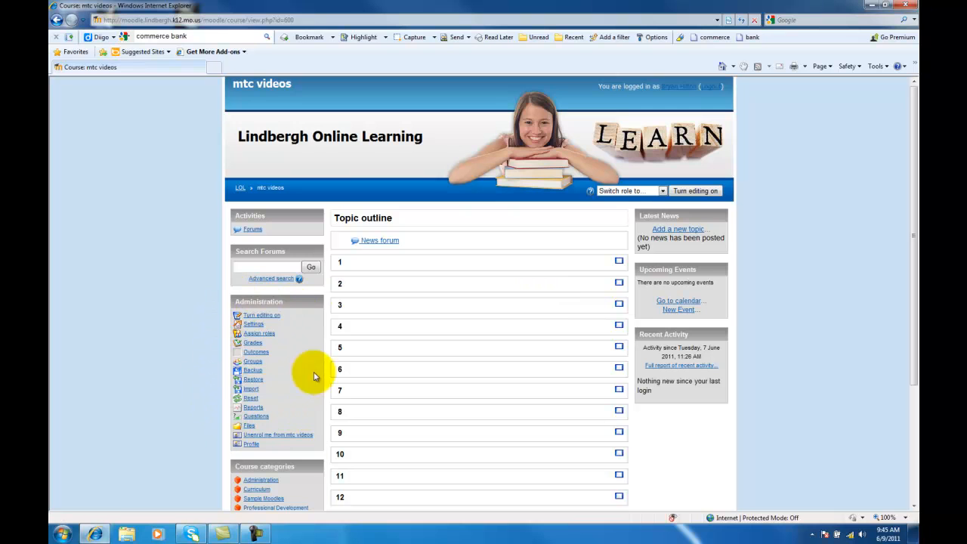
mouse_move(264, 328)
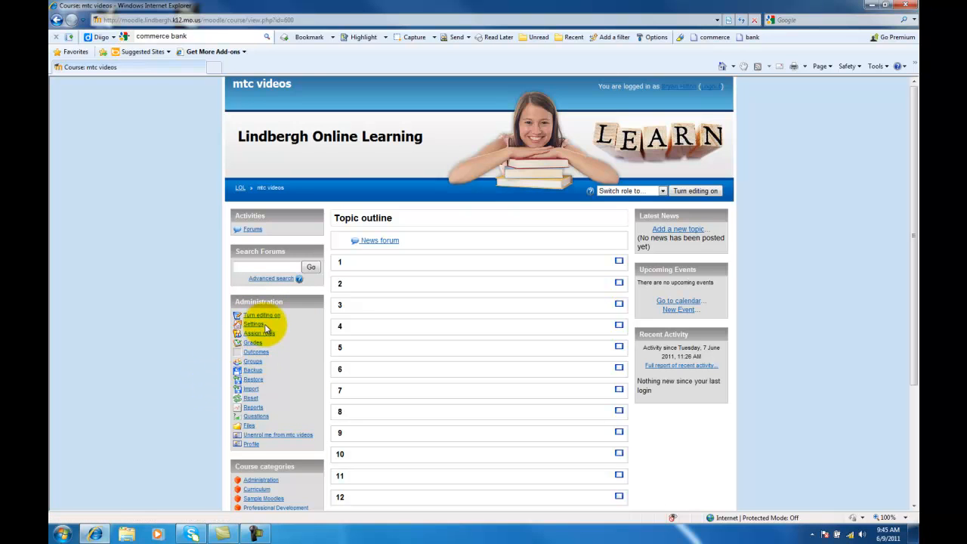
mouse_move(278, 333)
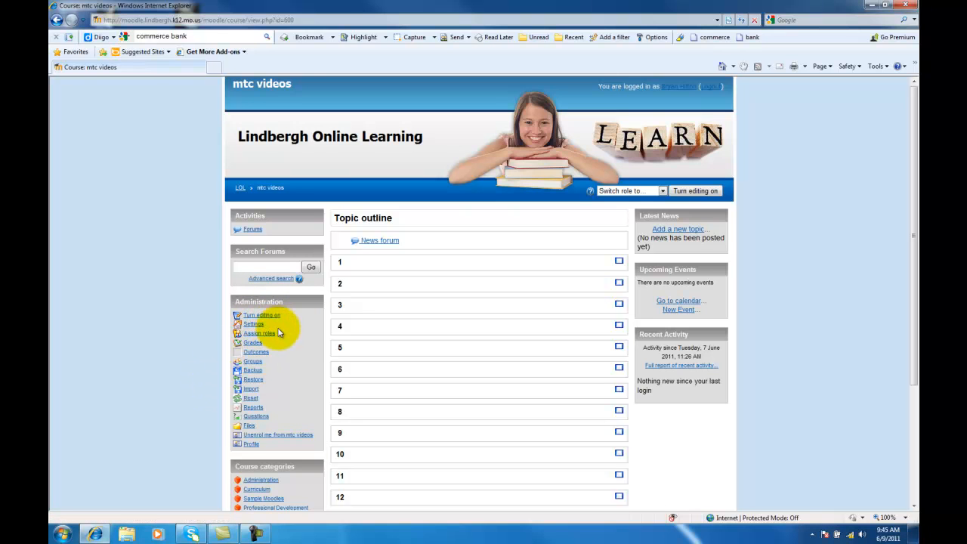
mouse_move(269, 344)
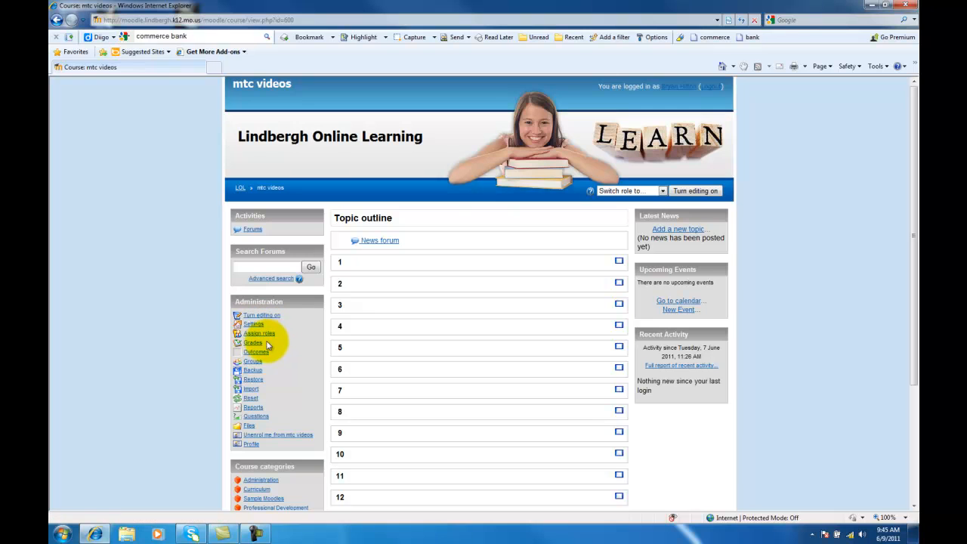
mouse_move(279, 354)
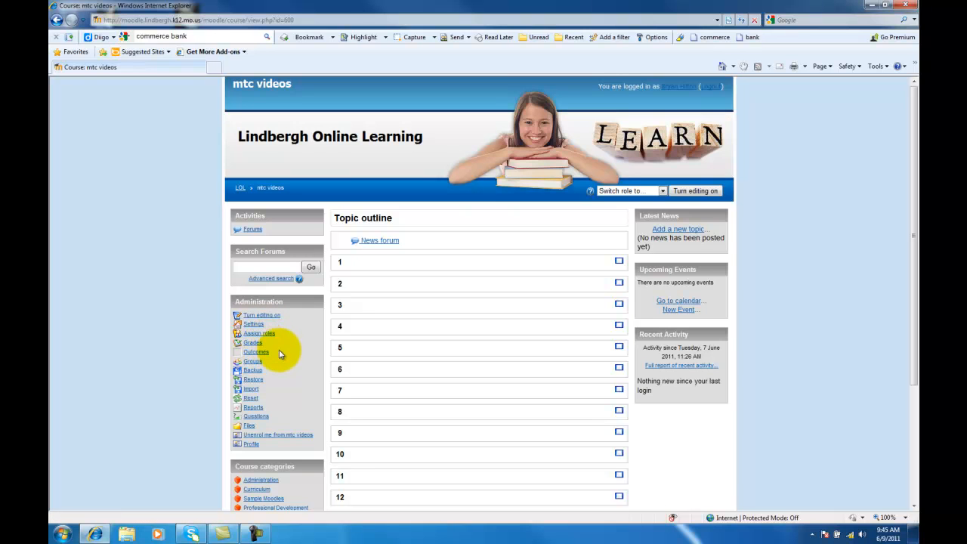
mouse_move(268, 381)
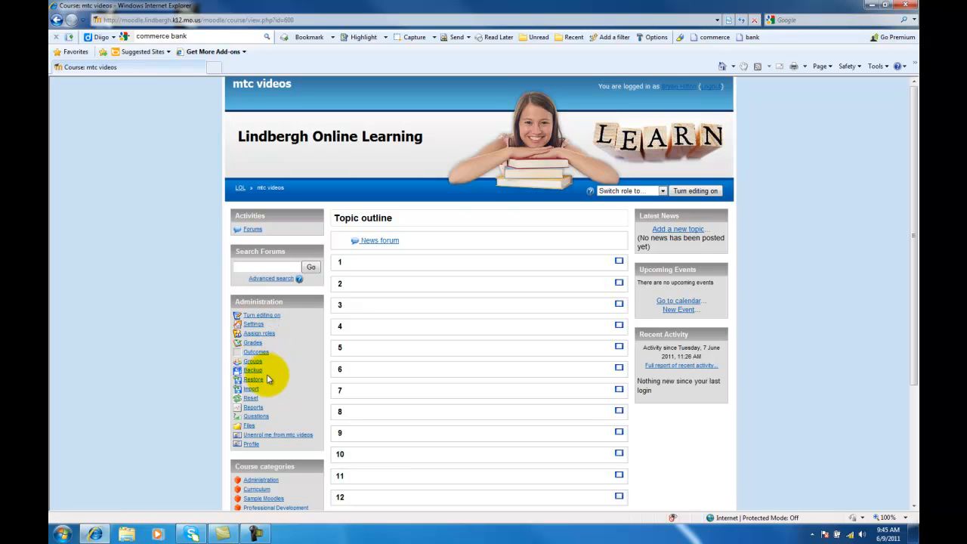
mouse_move(269, 390)
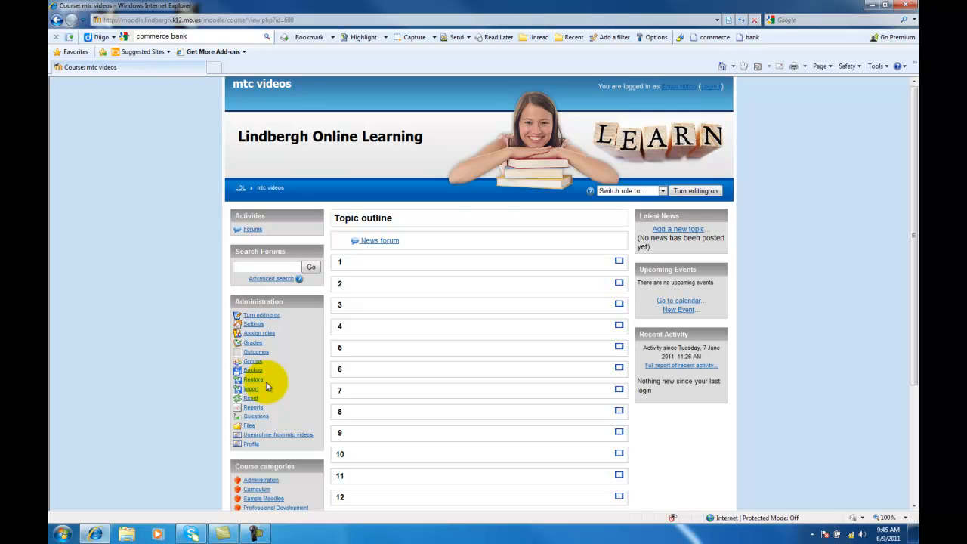
mouse_move(249, 426)
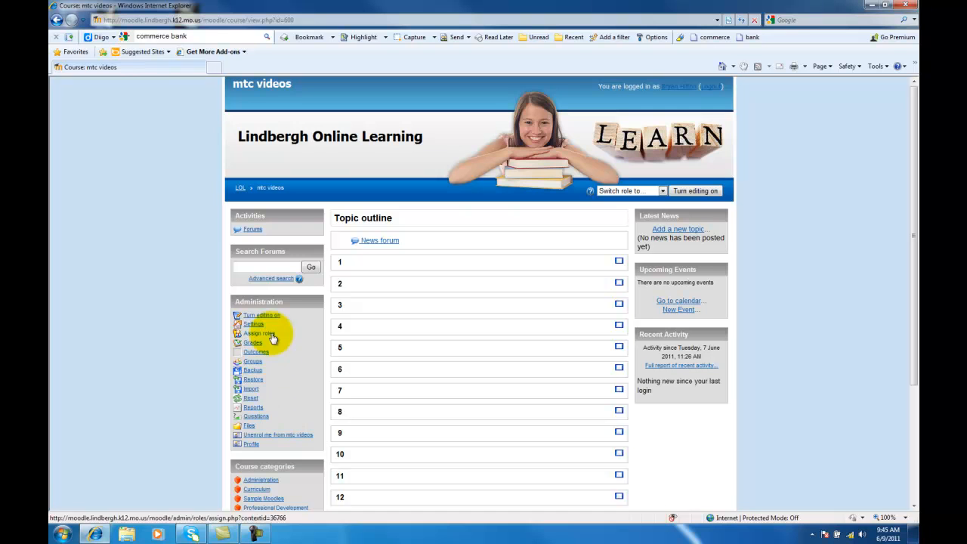
mouse_move(308, 399)
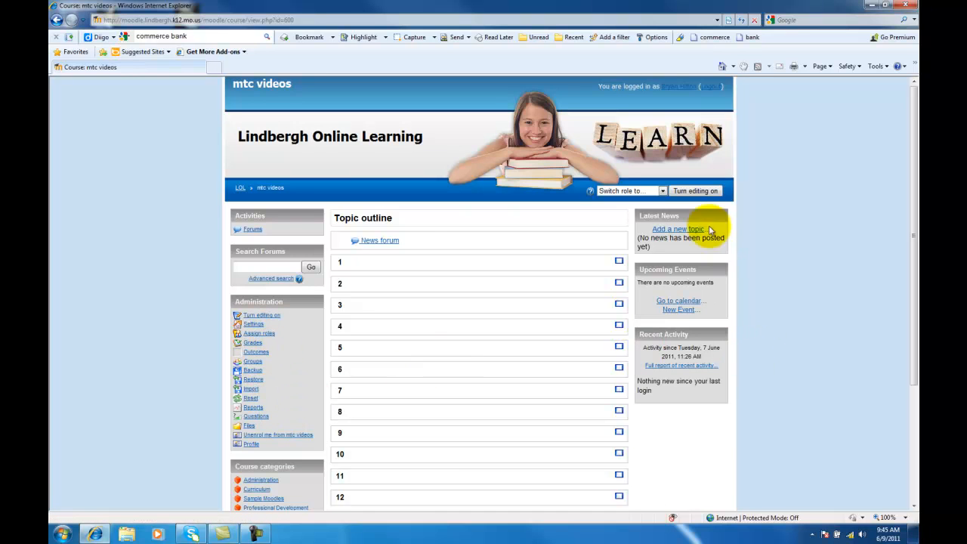
mouse_move(740, 390)
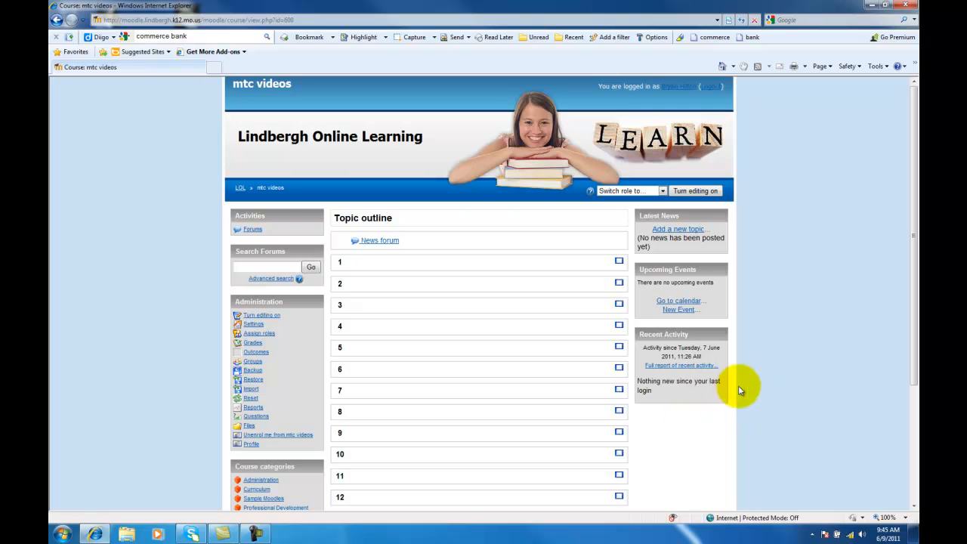
mouse_move(768, 378)
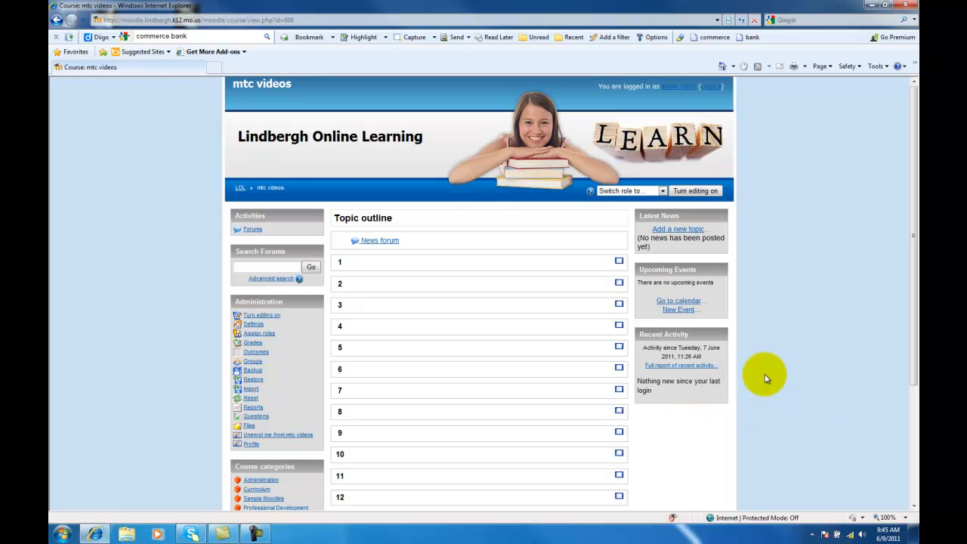
mouse_move(626, 302)
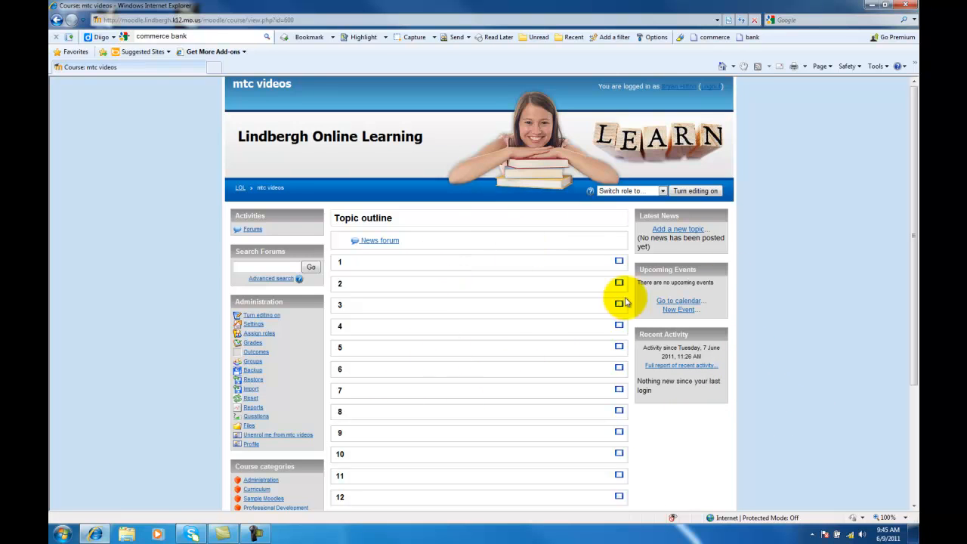
mouse_move(794, 381)
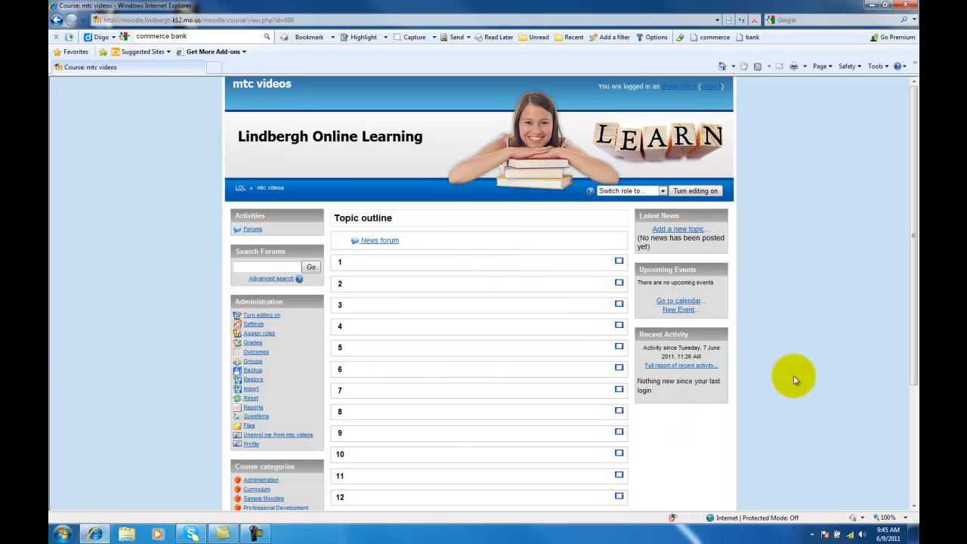
mouse_move(737, 406)
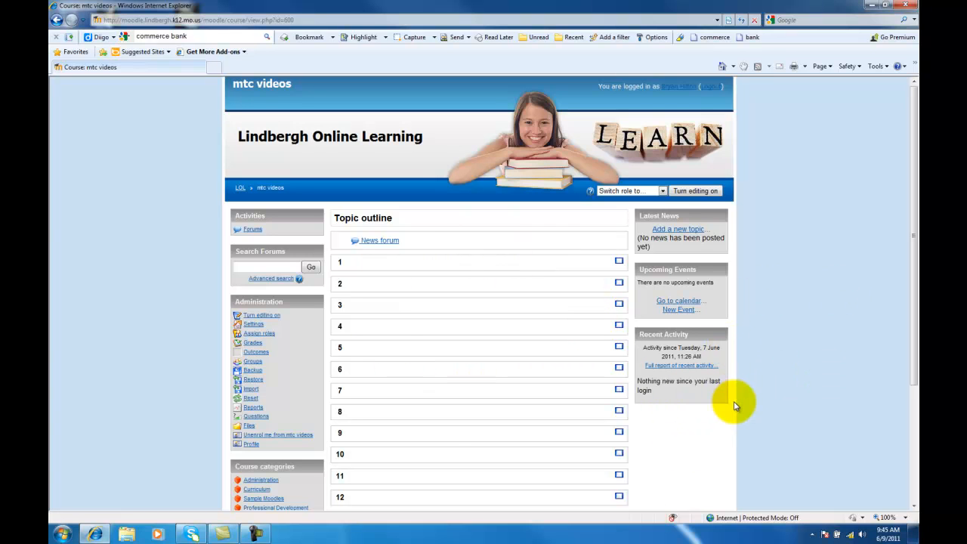
mouse_move(793, 367)
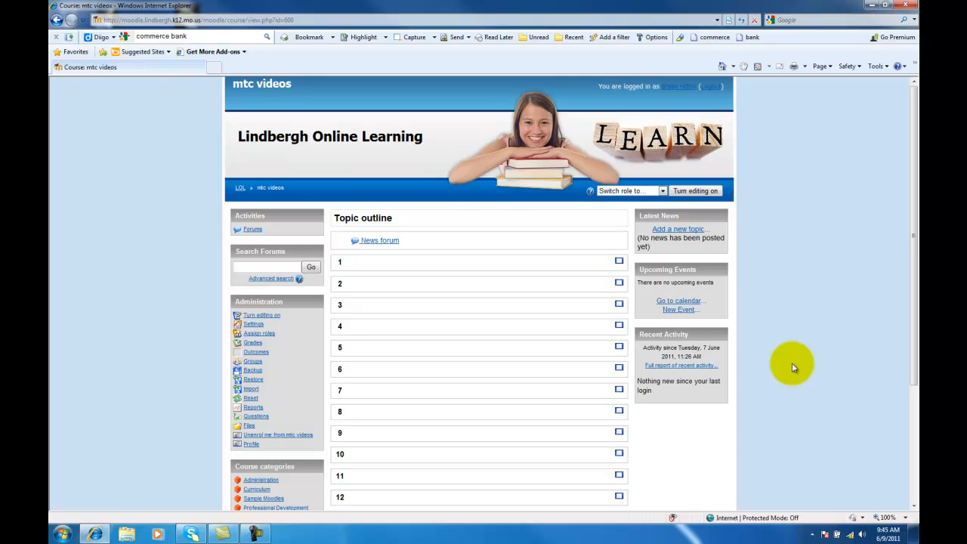
mouse_move(693, 464)
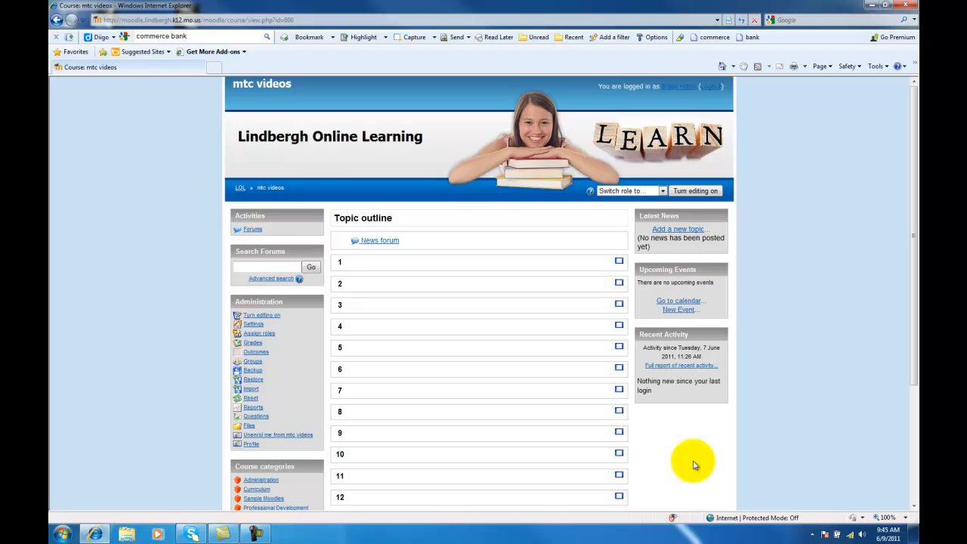
mouse_move(812, 317)
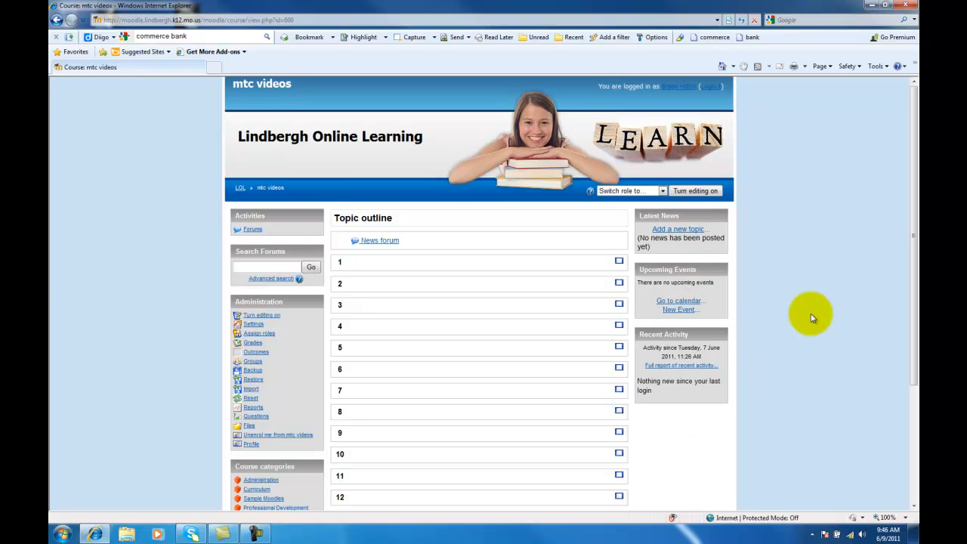
mouse_move(748, 254)
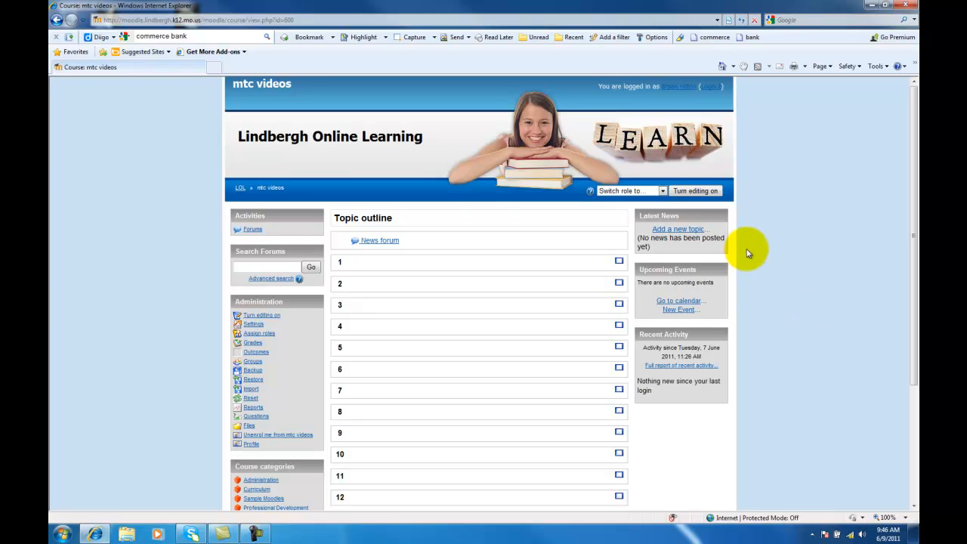
mouse_move(391, 281)
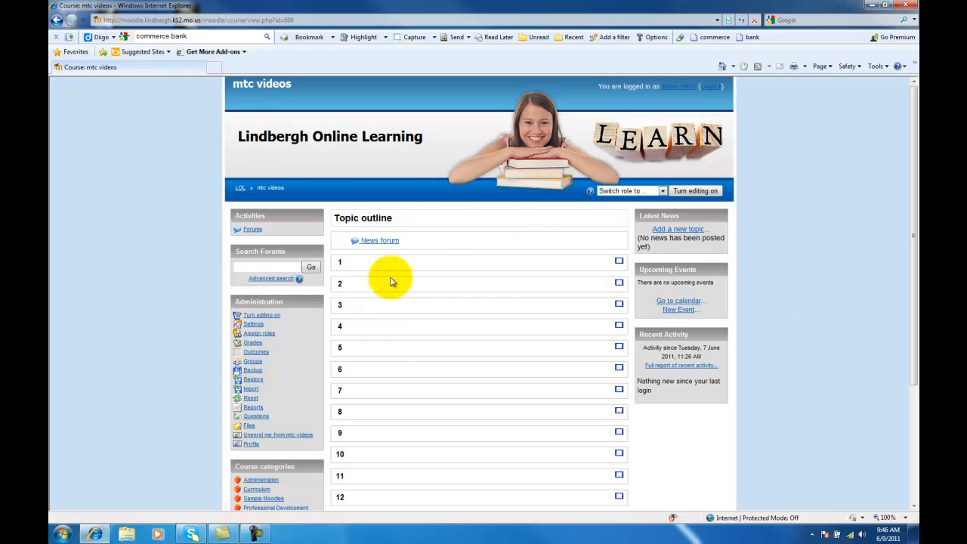
mouse_move(441, 269)
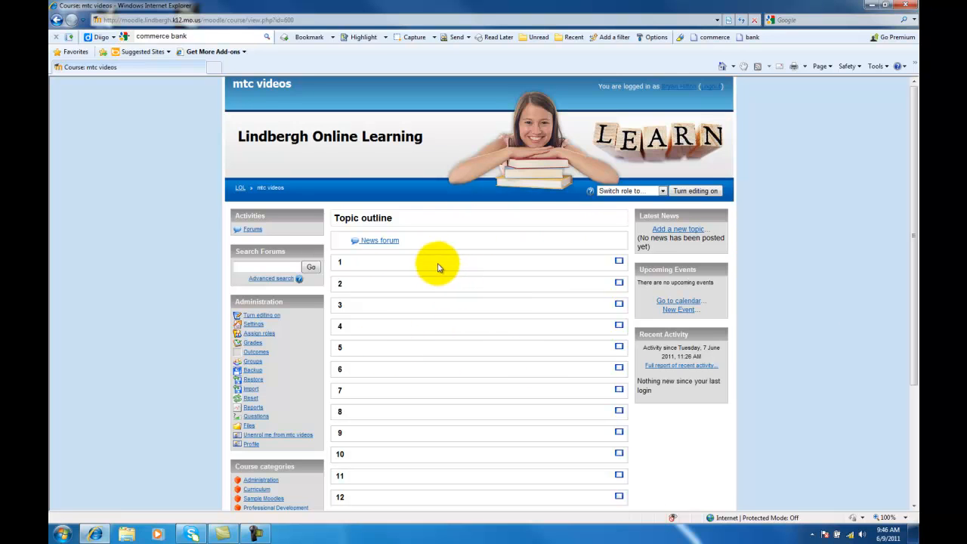
mouse_move(435, 264)
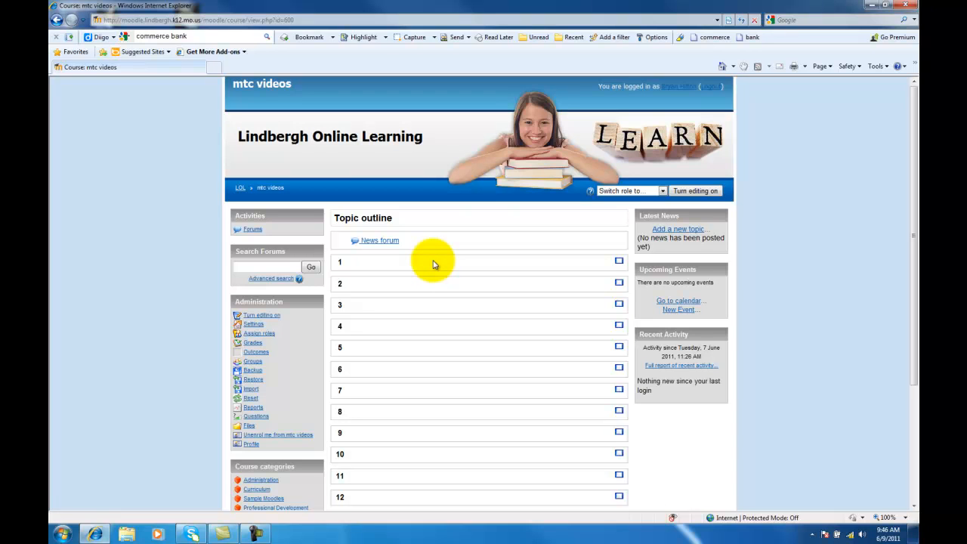
mouse_move(486, 279)
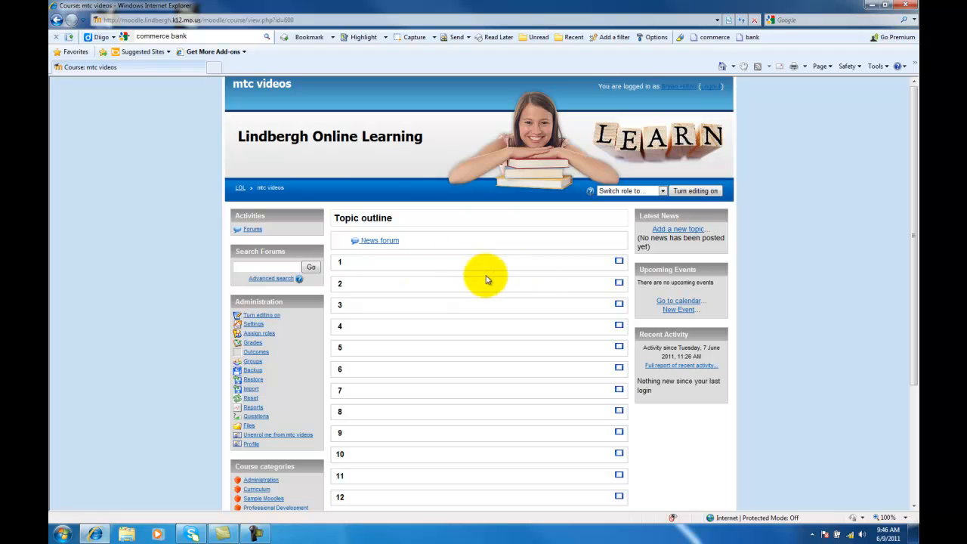
mouse_move(462, 385)
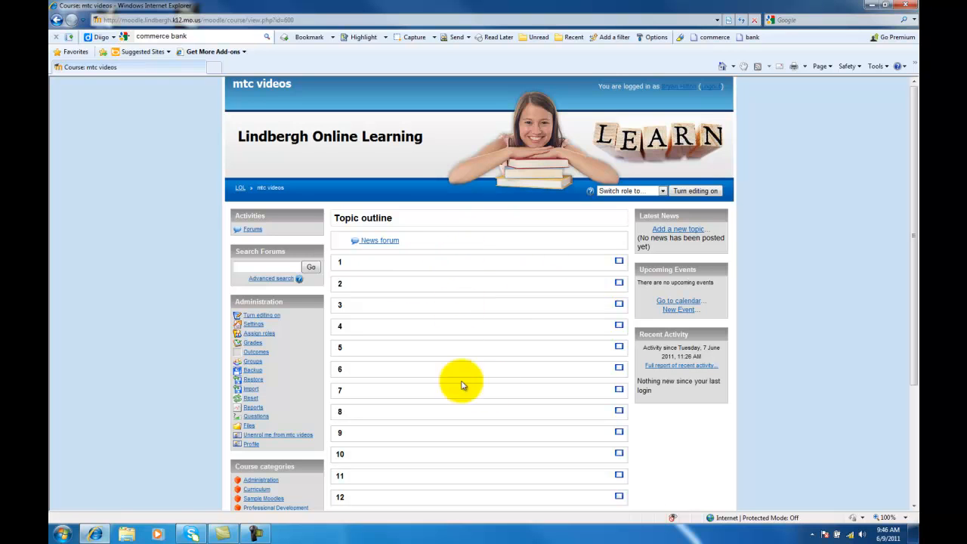
mouse_move(511, 320)
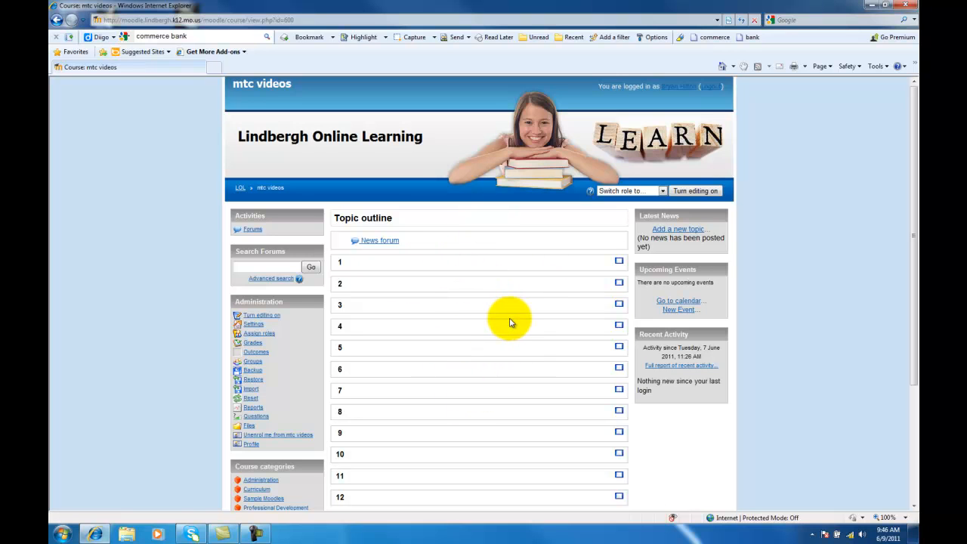
mouse_move(816, 210)
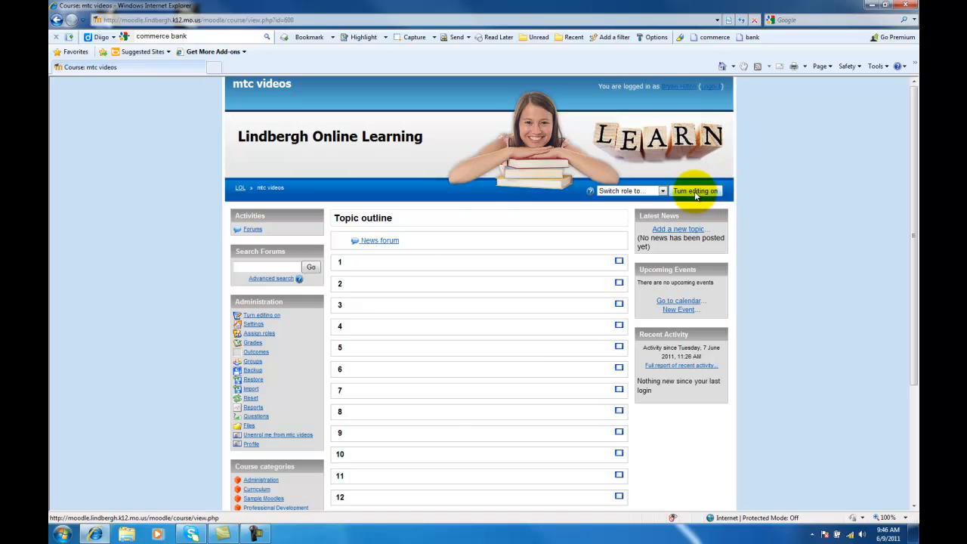
mouse_move(768, 187)
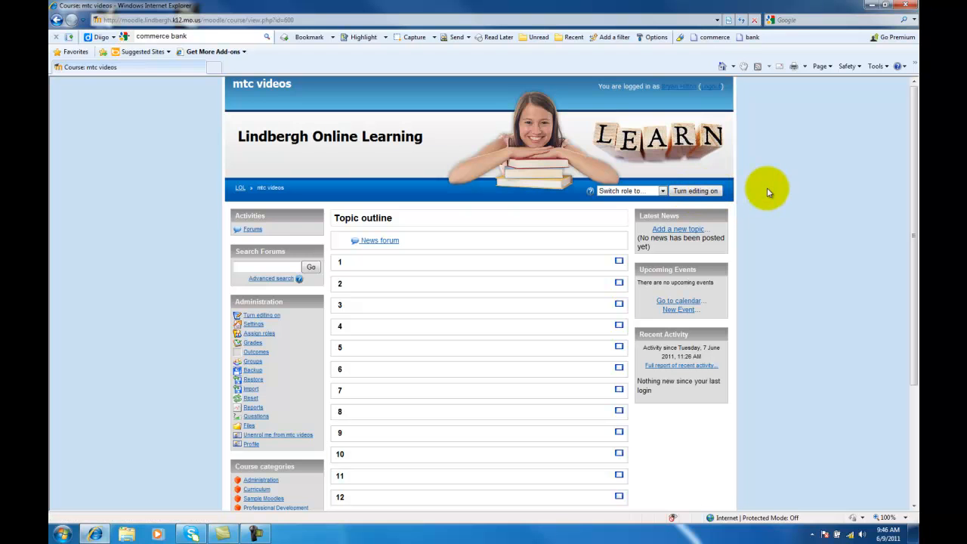
mouse_move(899, 156)
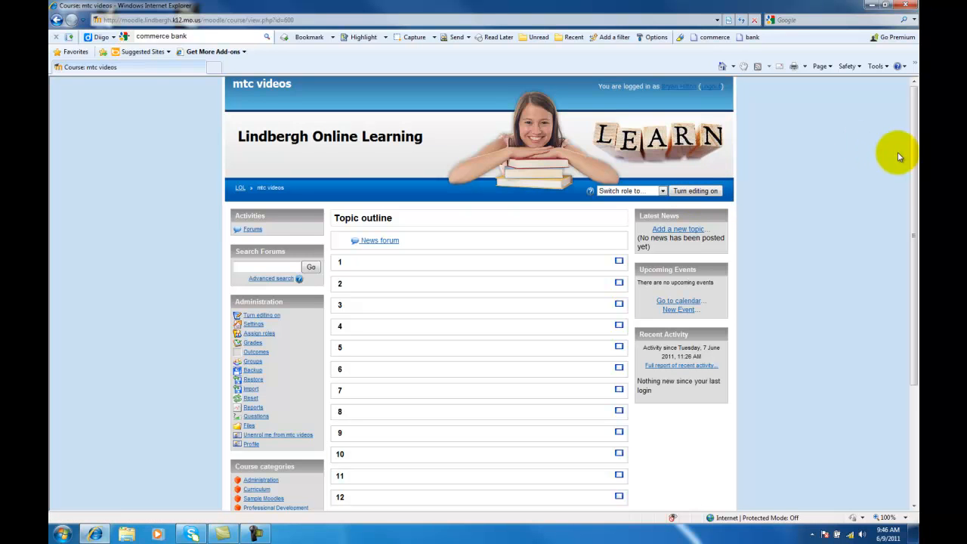
scroll(down, 3)
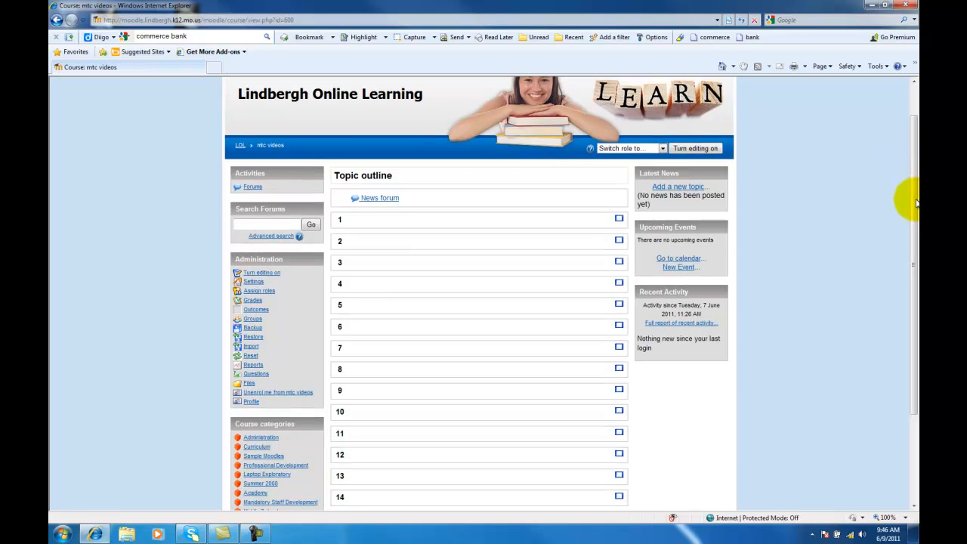
mouse_move(891, 205)
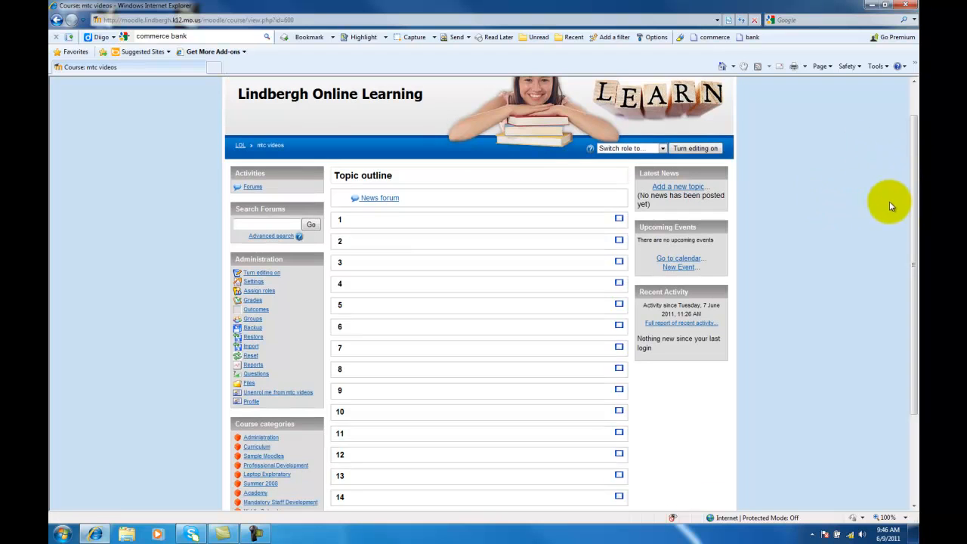
scroll(up, 3)
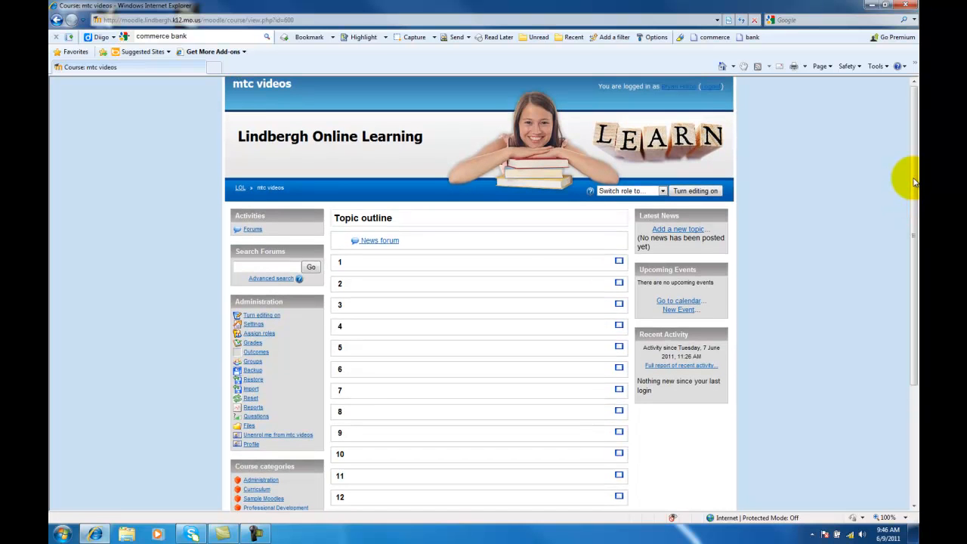